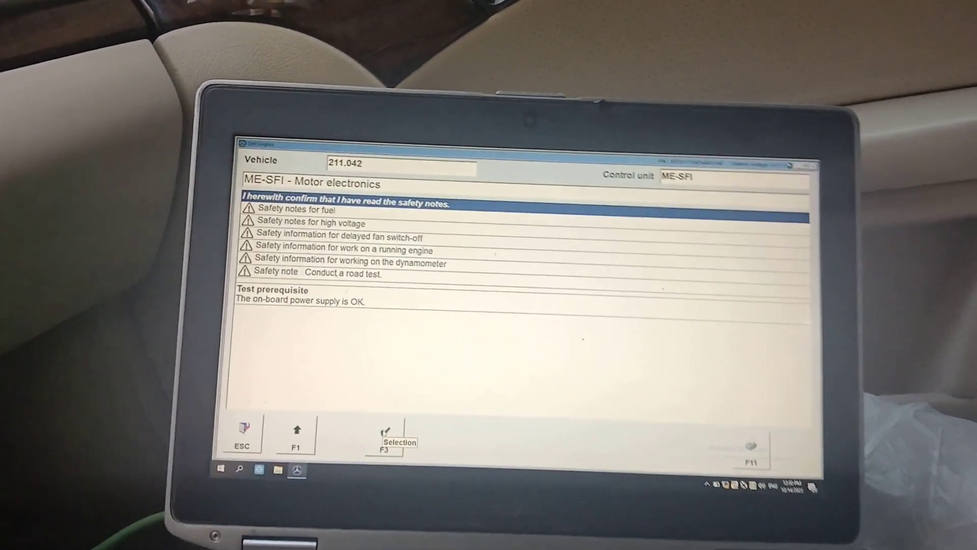
Confirm the safety notes with F3, connect to ME-SFI and enter control unit adaptation
{"action": "left_click", "coordinate": [385, 435]}
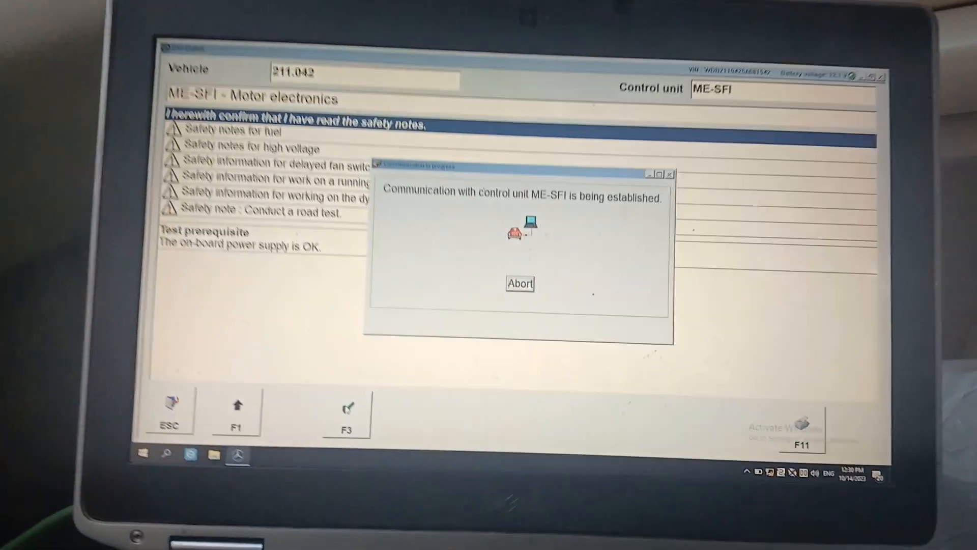
{"action": "left_click", "coordinate": [519, 283]}
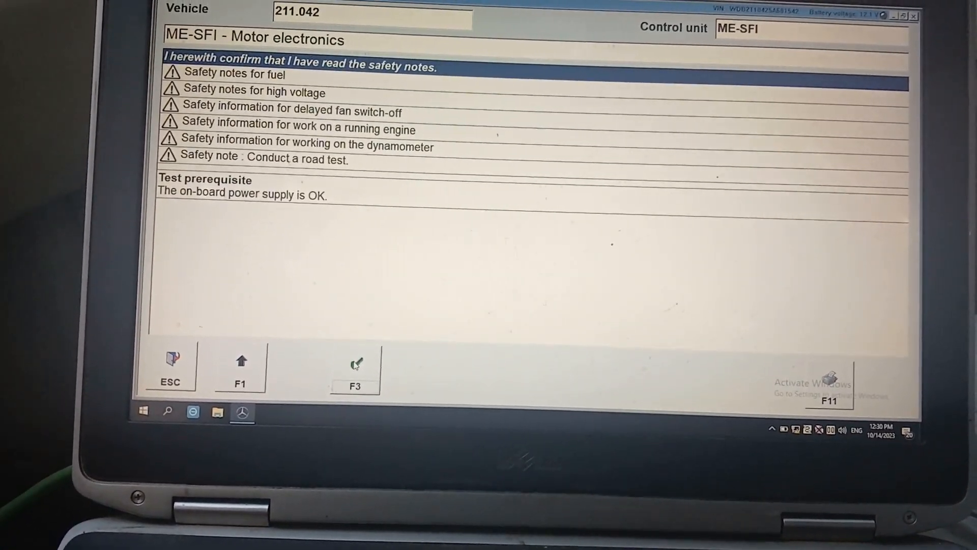
{"action": "left_click", "coordinate": [354, 363]}
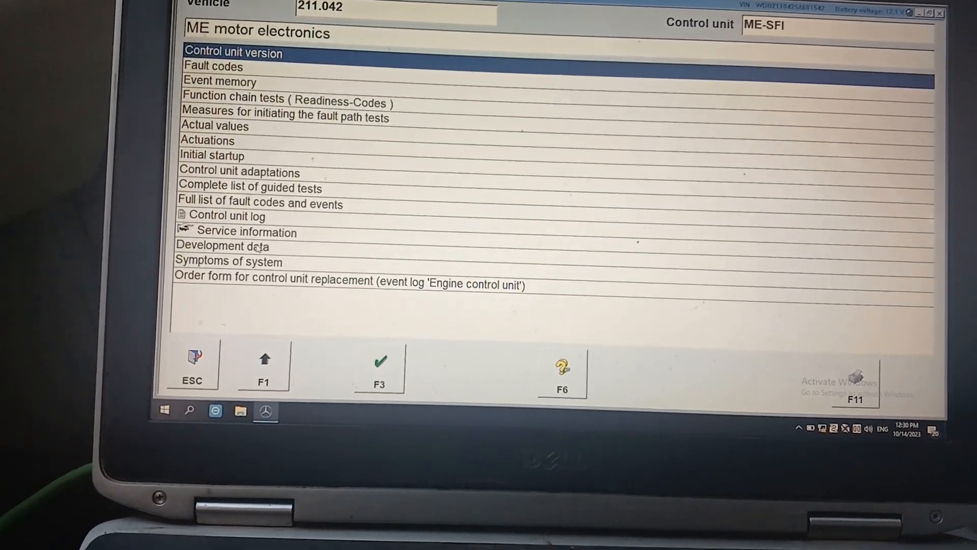
{"action": "left_click", "coordinate": [222, 245]}
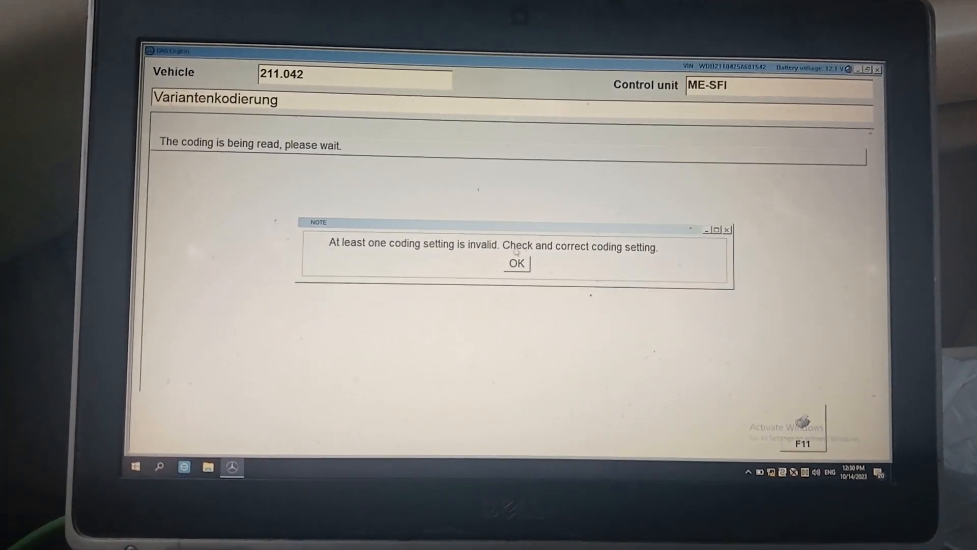
Acknowledge the invalid coding setting notice so the ME-SFI coding list appears
{"action": "left_click", "coordinate": [515, 264]}
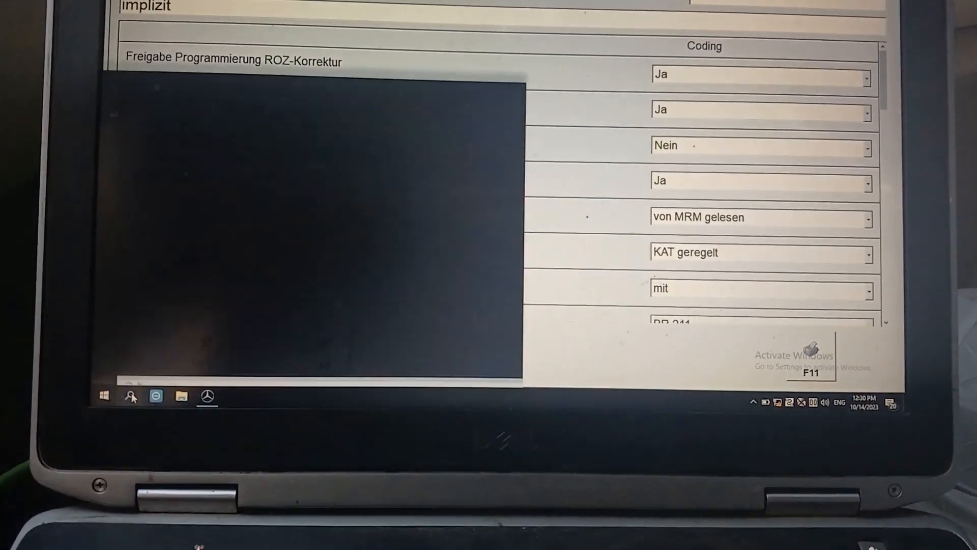
Launch Snipping Tool from Start search and capture the lower coding rows, Baureihe BR 211 to KAT-Heizen
{"action": "left_click", "coordinate": [129, 397]}
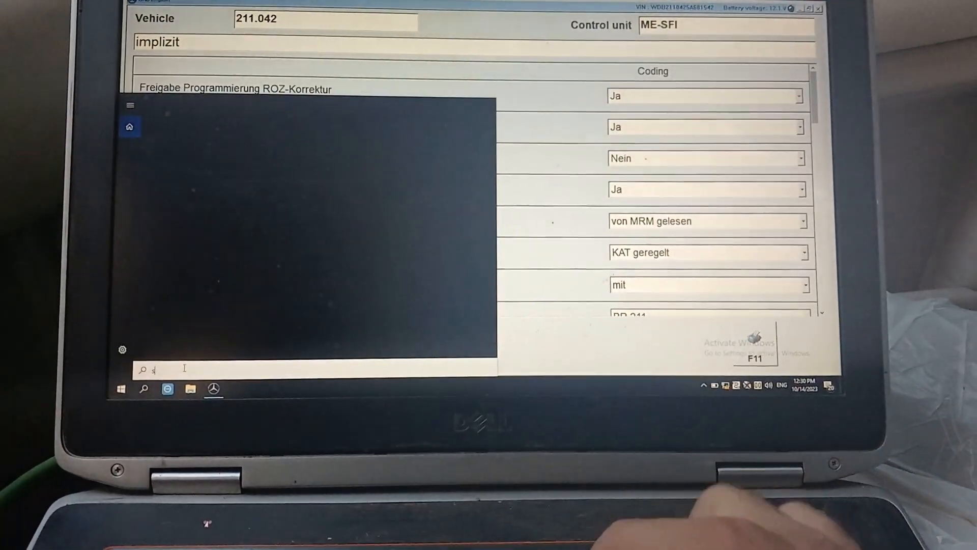
{"action": "type", "text": "snipping tool"}
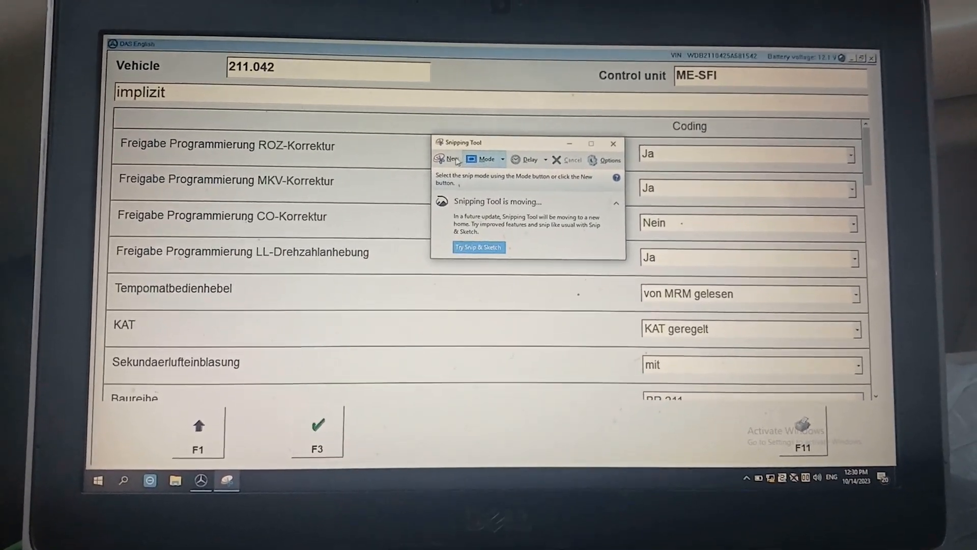
{"action": "left_click", "coordinate": [448, 160]}
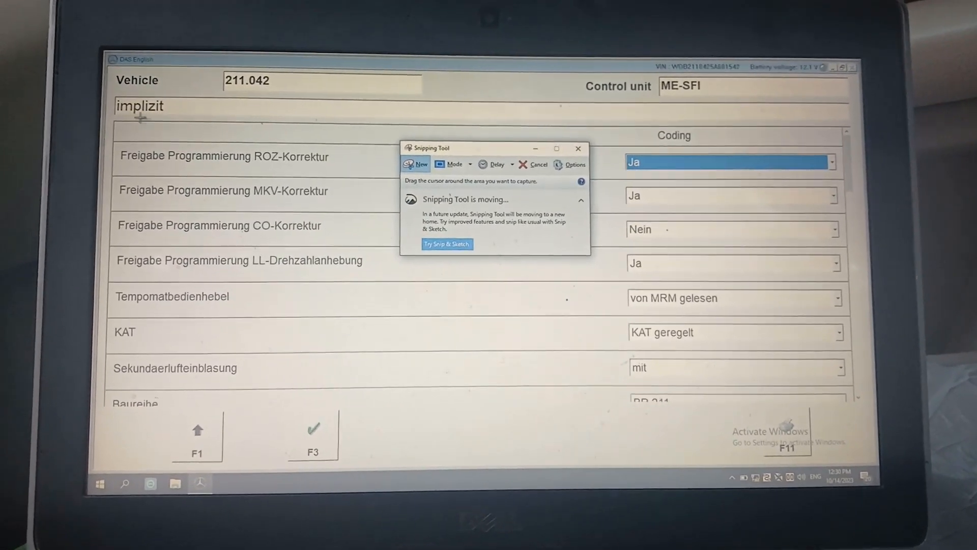
{"action": "left_click", "coordinate": [578, 147]}
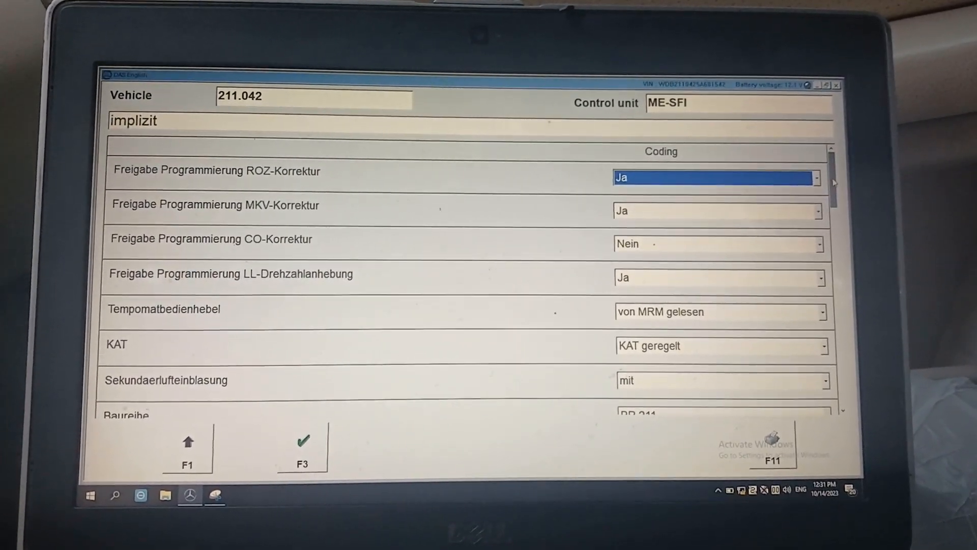
{"action": "scroll", "scroll_direction": "down", "scroll_amount": 3}
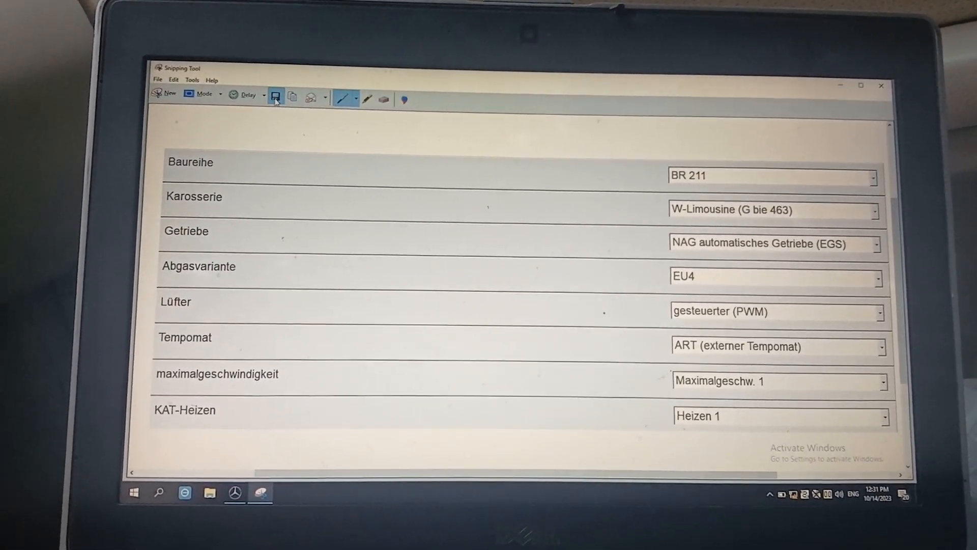
Save the snip as Capture.PNG in a new 'w211 coding' folder on the Desktop
{"action": "left_click", "coordinate": [274, 99]}
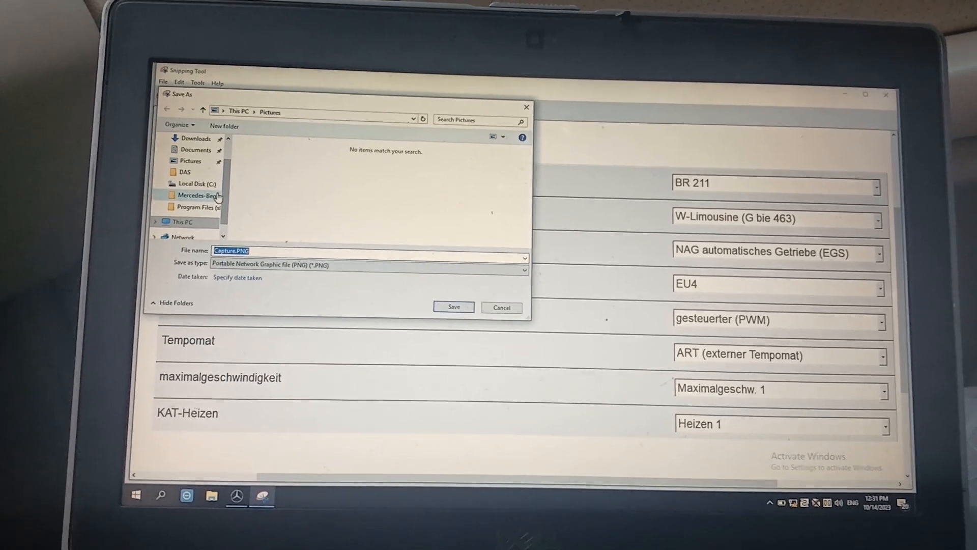
{"action": "scroll", "scroll_direction": "up", "scroll_amount": 3}
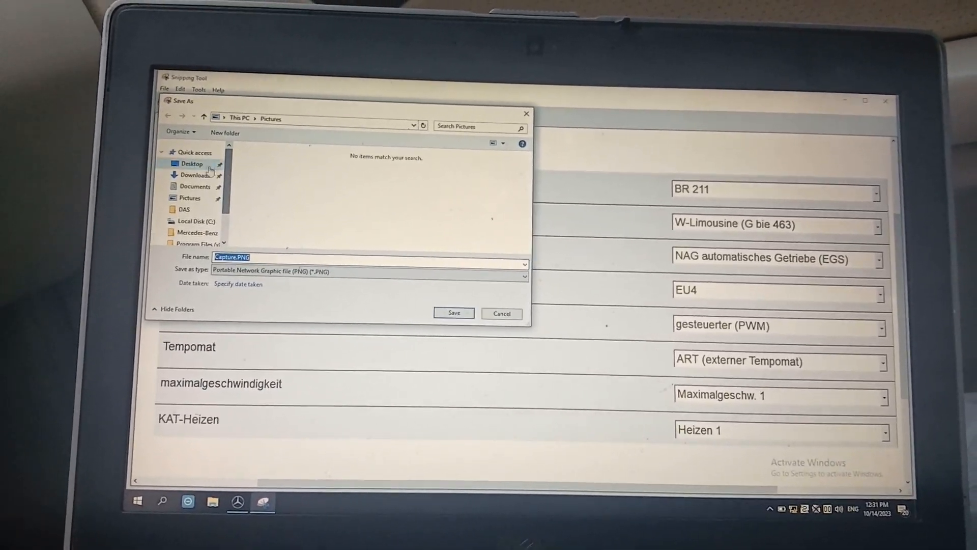
{"action": "left_click", "coordinate": [192, 163]}
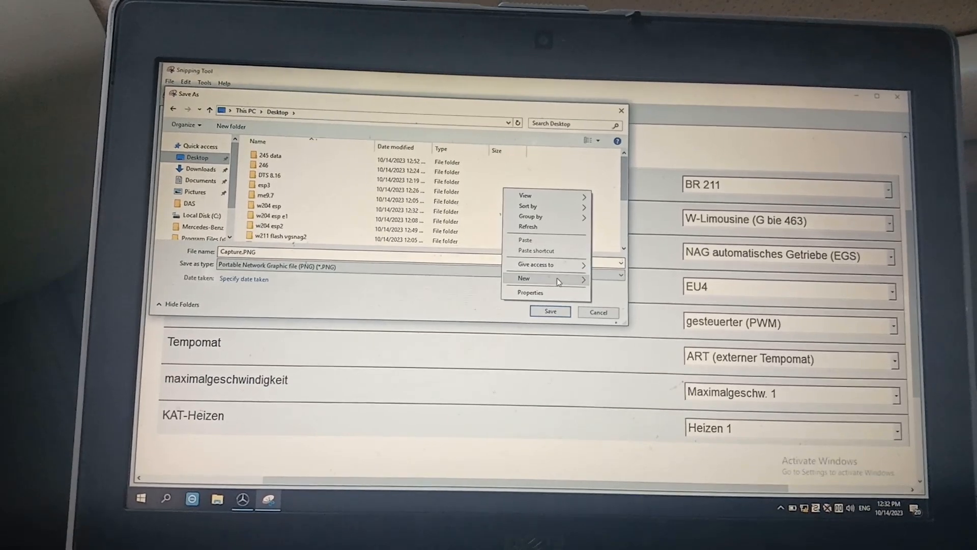
{"action": "left_click", "coordinate": [524, 278]}
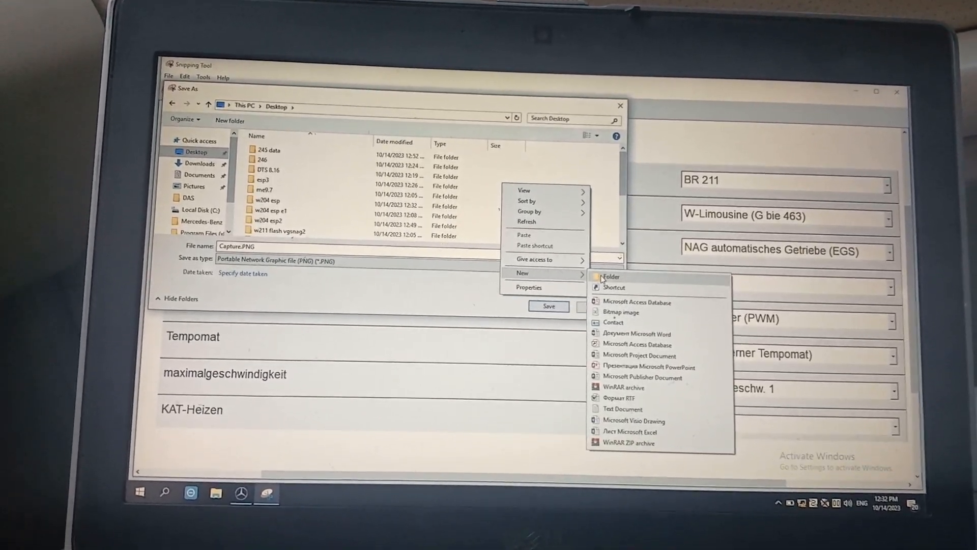
{"action": "left_click", "coordinate": [608, 277]}
{"action": "type", "text": "w211 coding"}
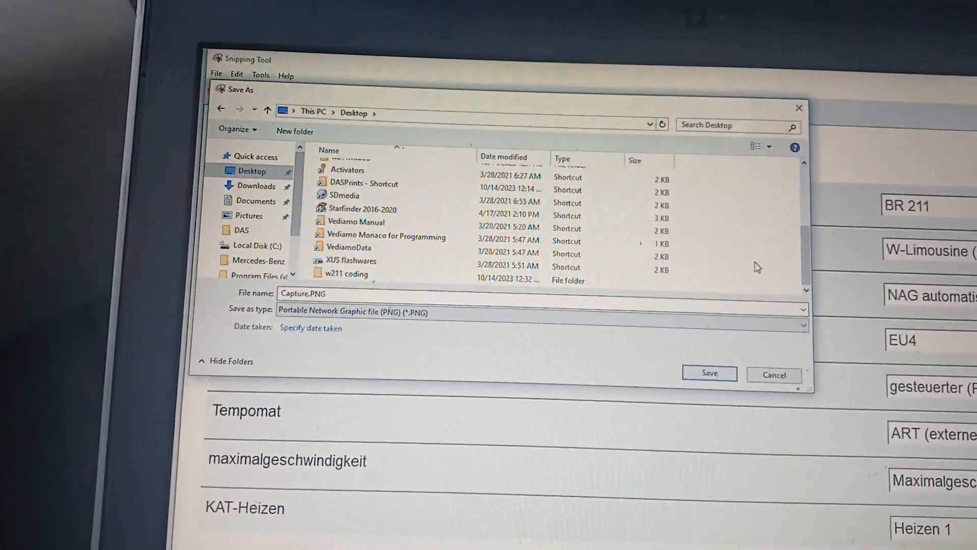
{"action": "double_click", "coordinate": [345, 274]}
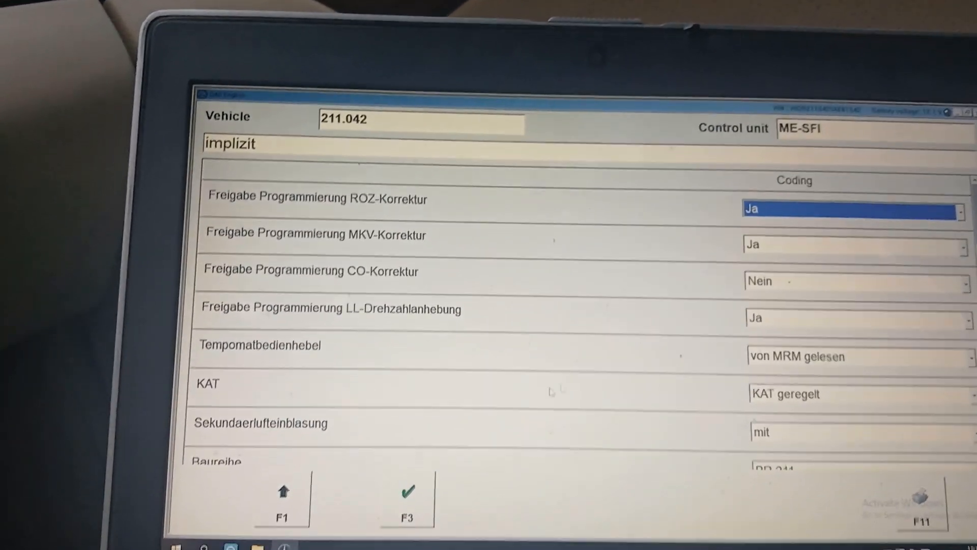
Capture the upper coding rows and save them as Capture.PNG2 without overwriting Capture.PNG
{"action": "left_click", "coordinate": [208, 539]}
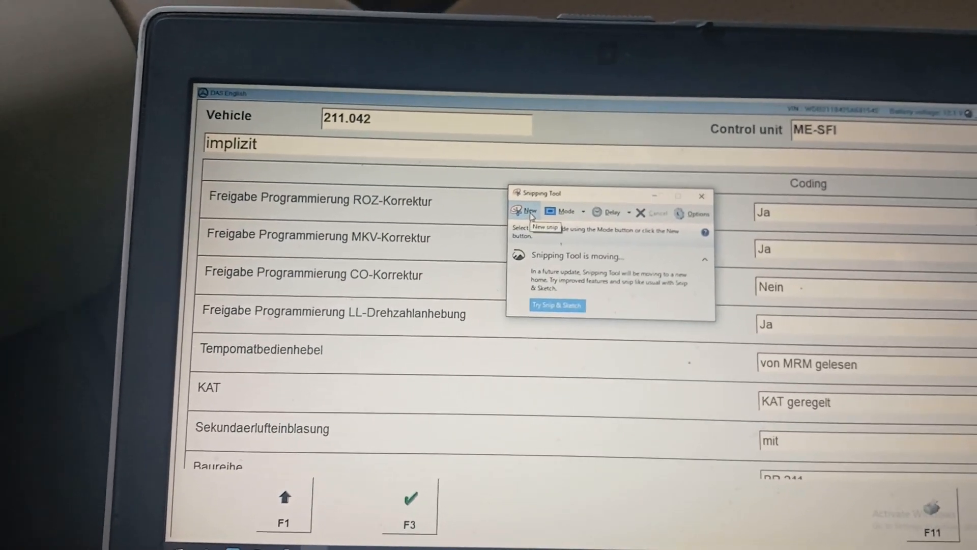
{"action": "left_click", "coordinate": [529, 210]}
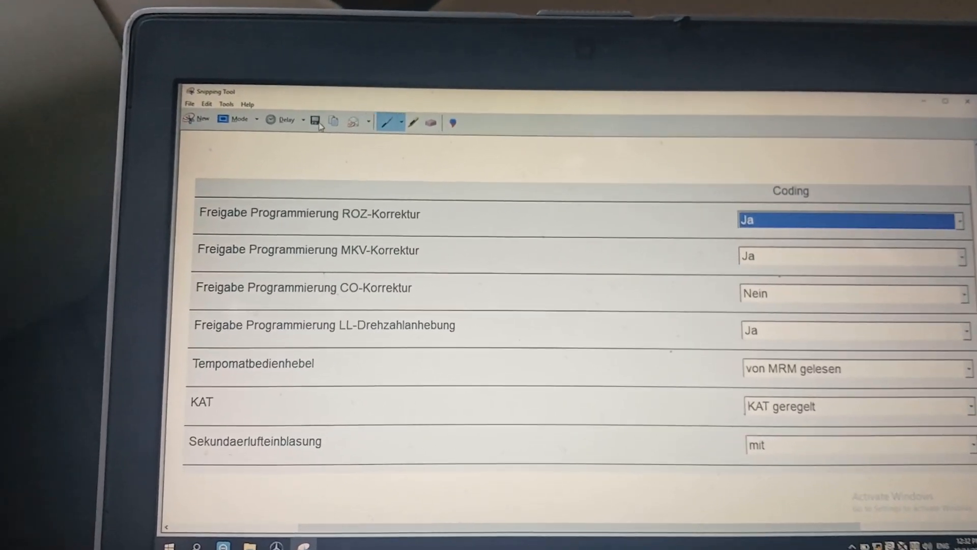
{"action": "left_click", "coordinate": [315, 121]}
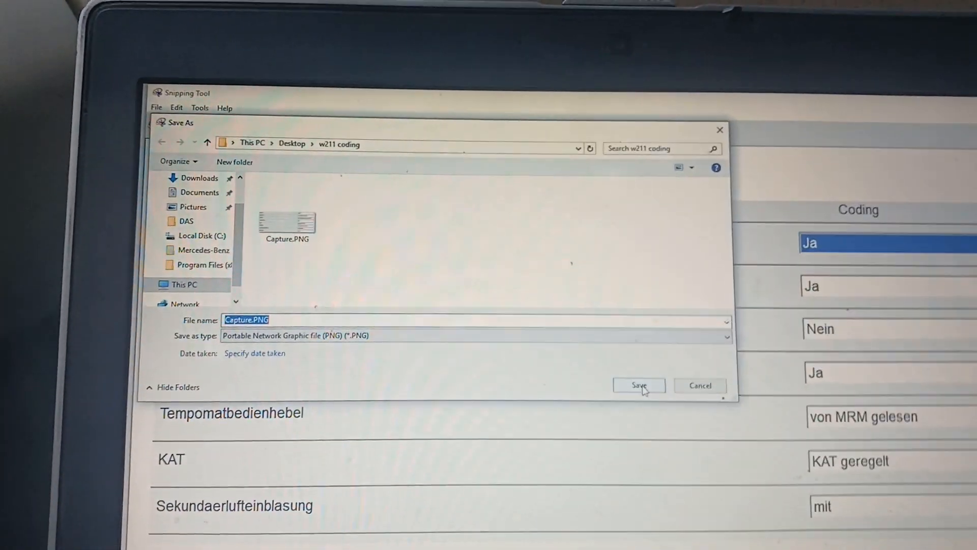
{"action": "left_click", "coordinate": [639, 385]}
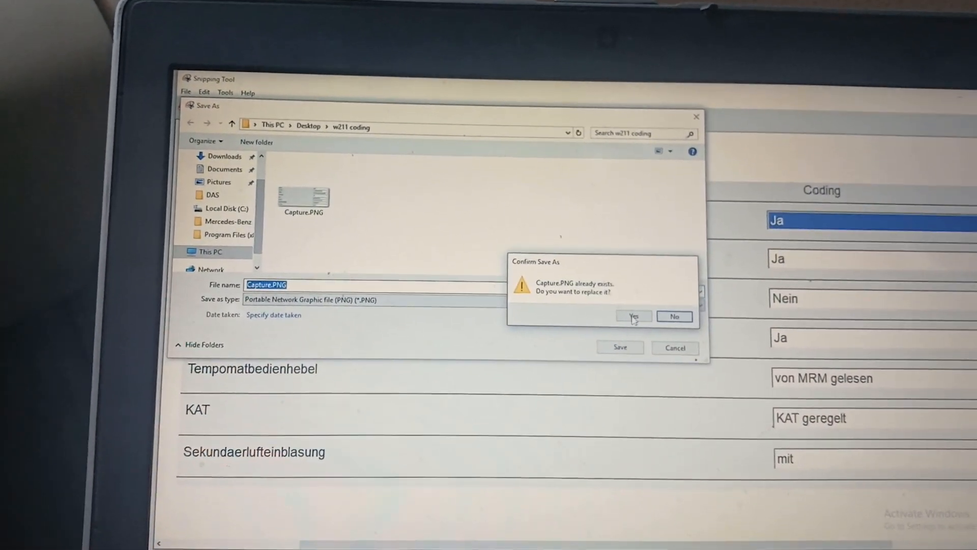
{"action": "left_click", "coordinate": [632, 315]}
{"action": "type", "text": "2"}
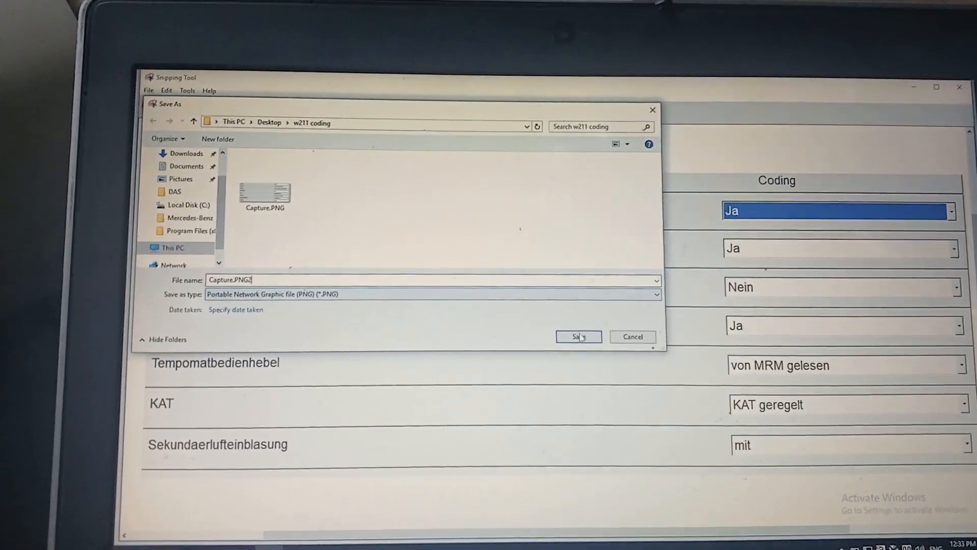
{"action": "left_click", "coordinate": [578, 337]}
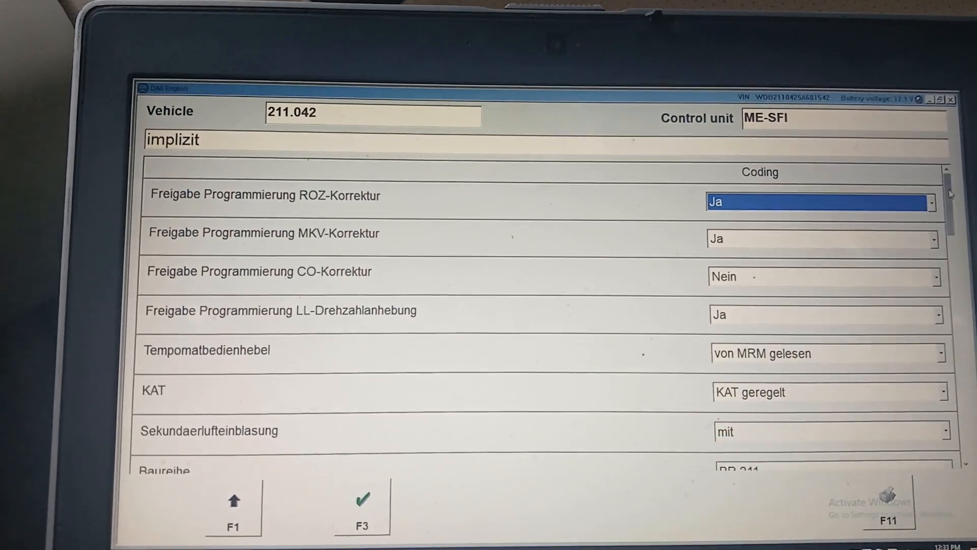
Reopen Snipping Tool via Start search and capture the first coding rows of the list
{"action": "scroll", "scroll_direction": "down", "scroll_amount": 3}
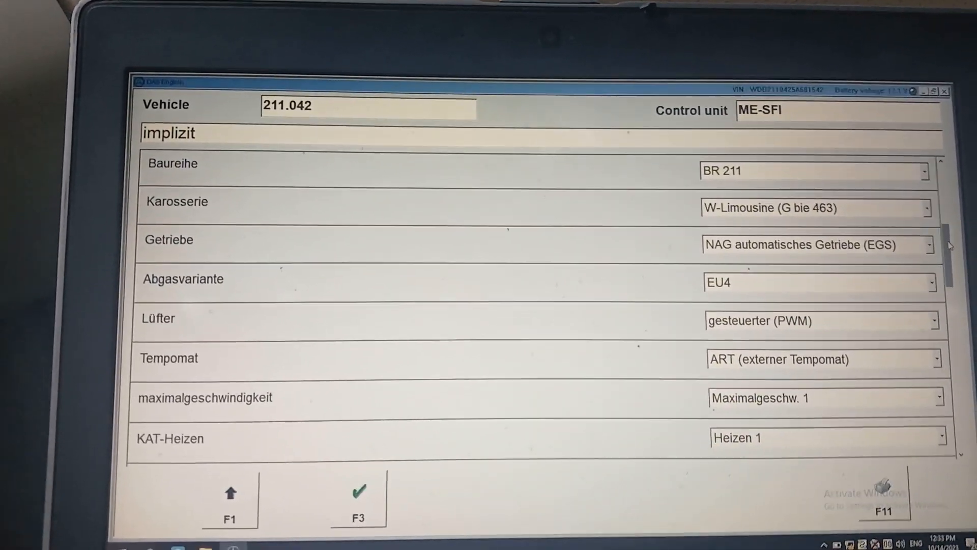
{"action": "scroll", "scroll_direction": "down", "scroll_amount": 3}
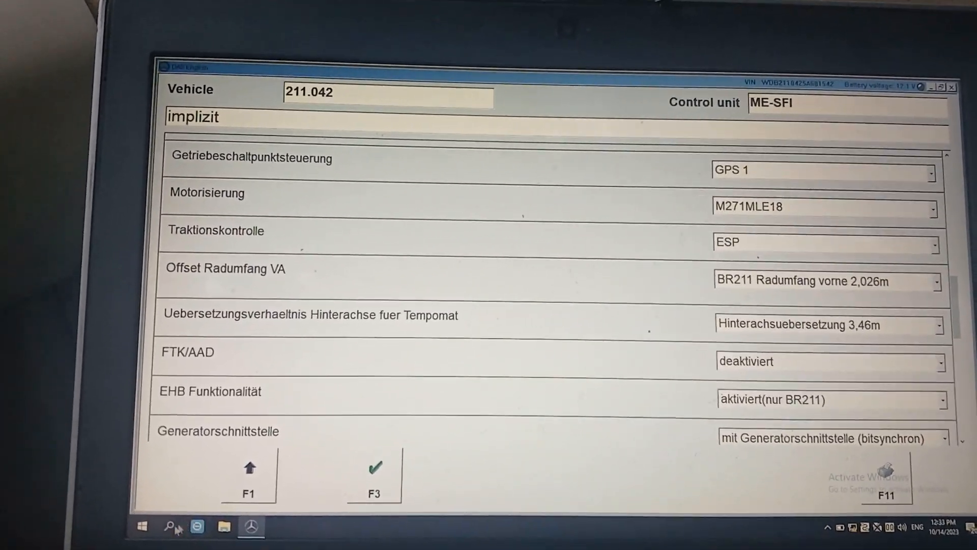
{"action": "left_click", "coordinate": [170, 526]}
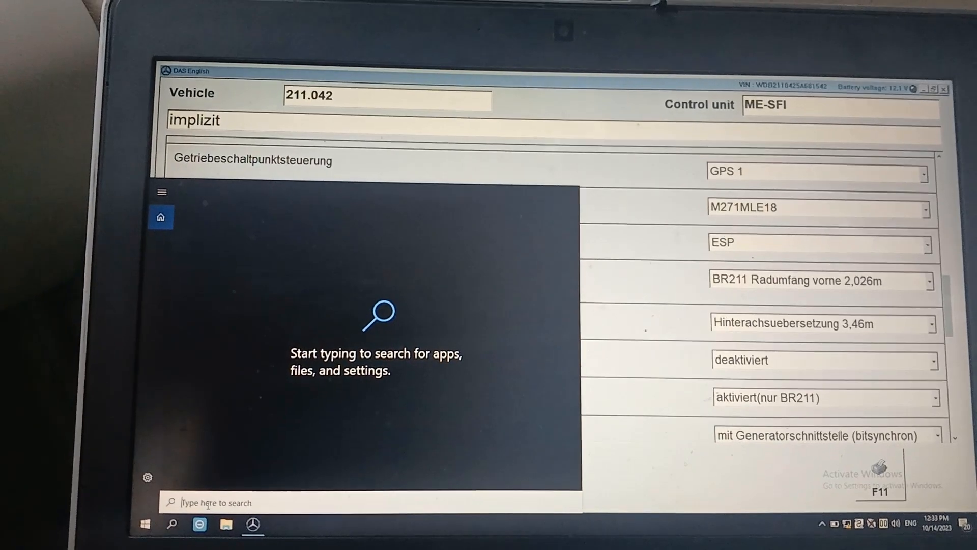
{"action": "type", "text": "sn"}
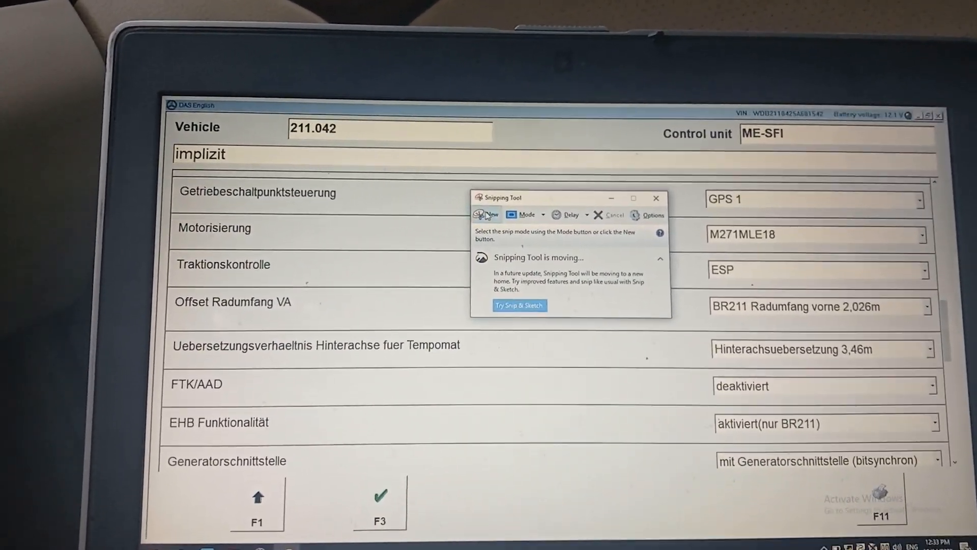
{"action": "left_click", "coordinate": [487, 214]}
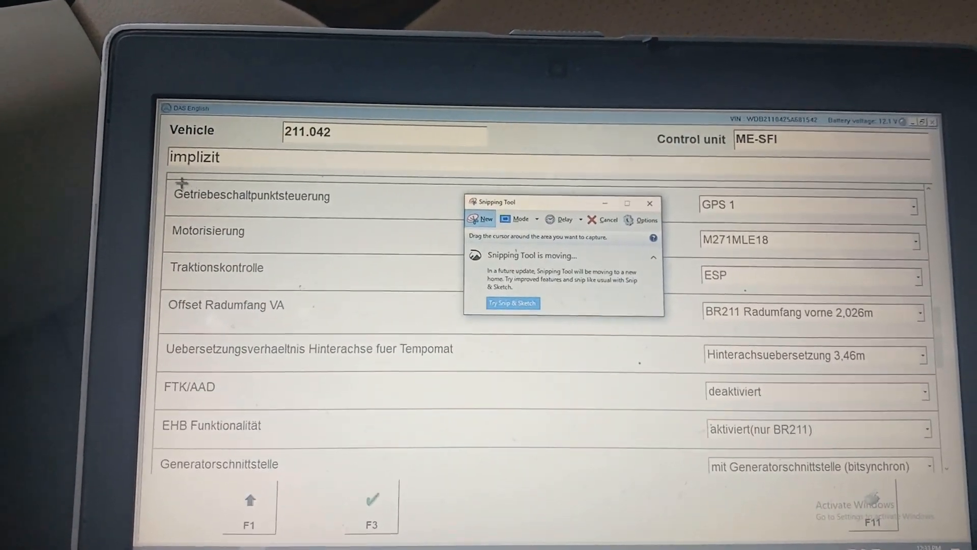
{"action": "left_click", "coordinate": [650, 202]}
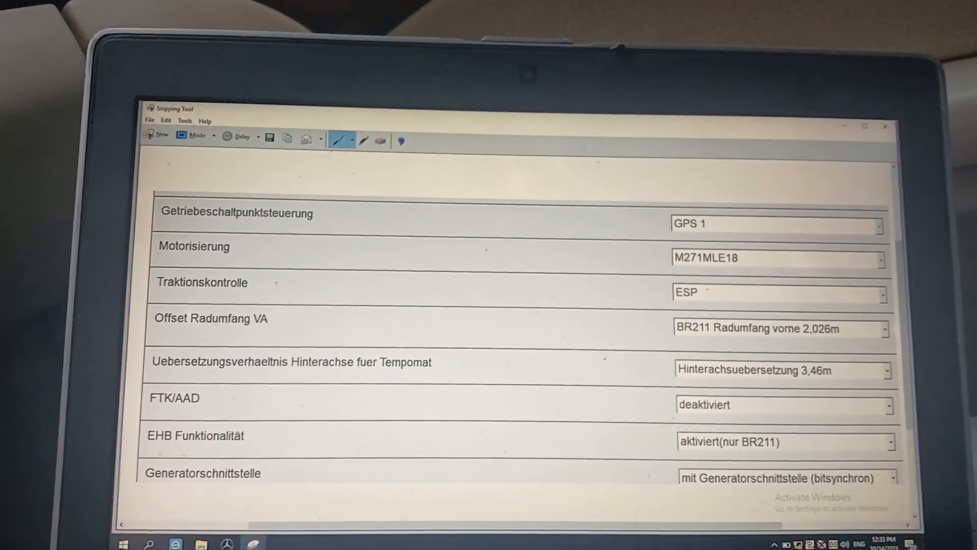
Save the capture as Capture.PNG3 in the w211 coding folder
{"action": "left_click", "coordinate": [270, 137]}
{"action": "type", "text": "Capture.PNG3"}
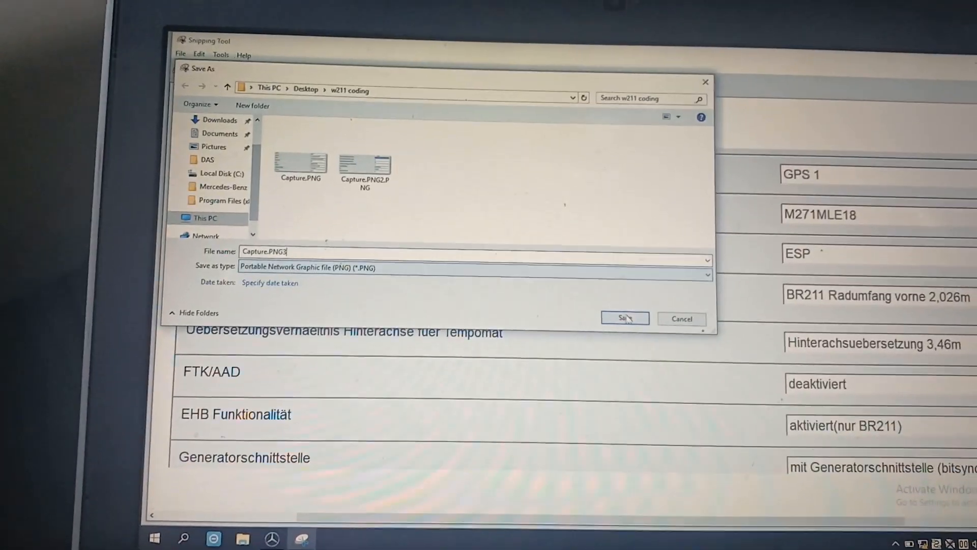
{"action": "left_click", "coordinate": [624, 318]}
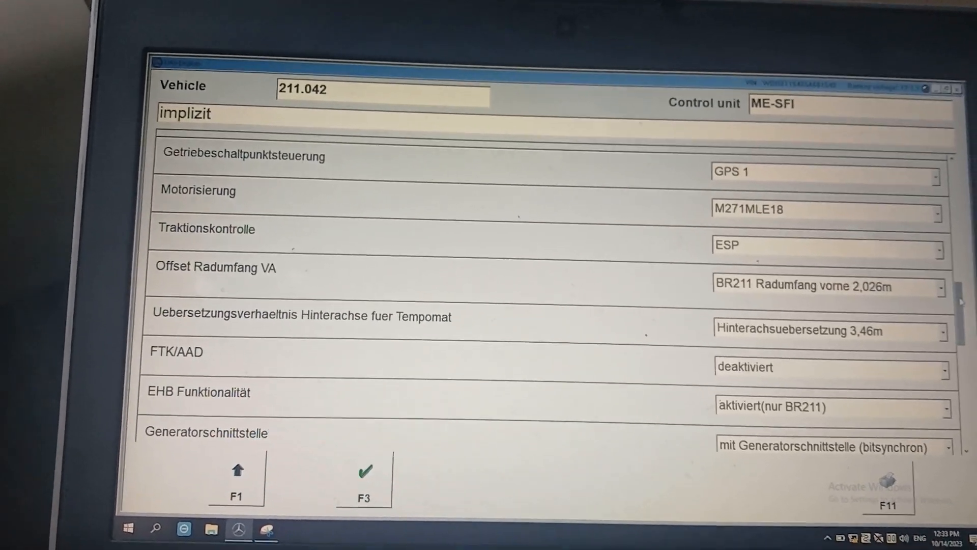
Capture the Diagnose-Gateway to ECO Lenkhilfpumpe rows and save them as Capture.PNG4
{"action": "scroll", "scroll_direction": "down", "scroll_amount": 3}
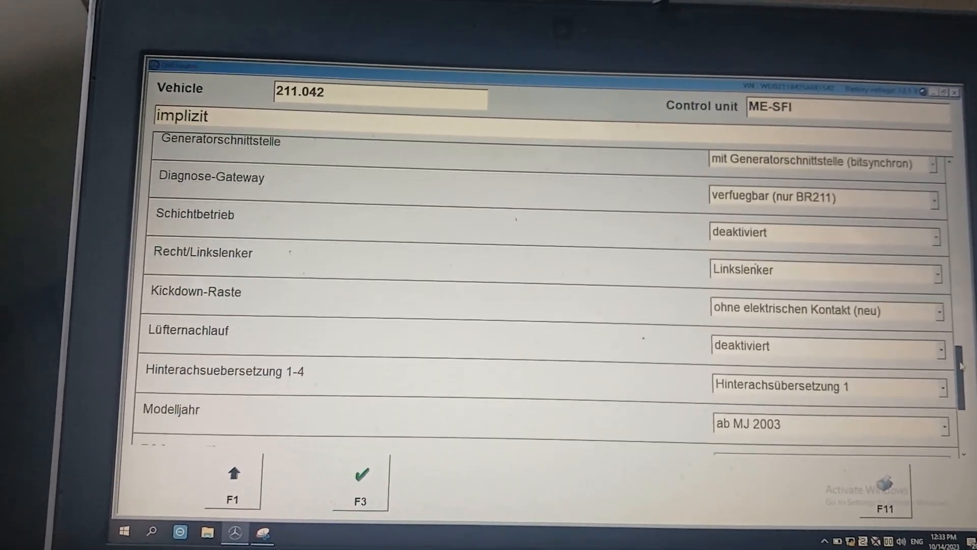
{"action": "scroll", "scroll_direction": "down", "scroll_amount": 3}
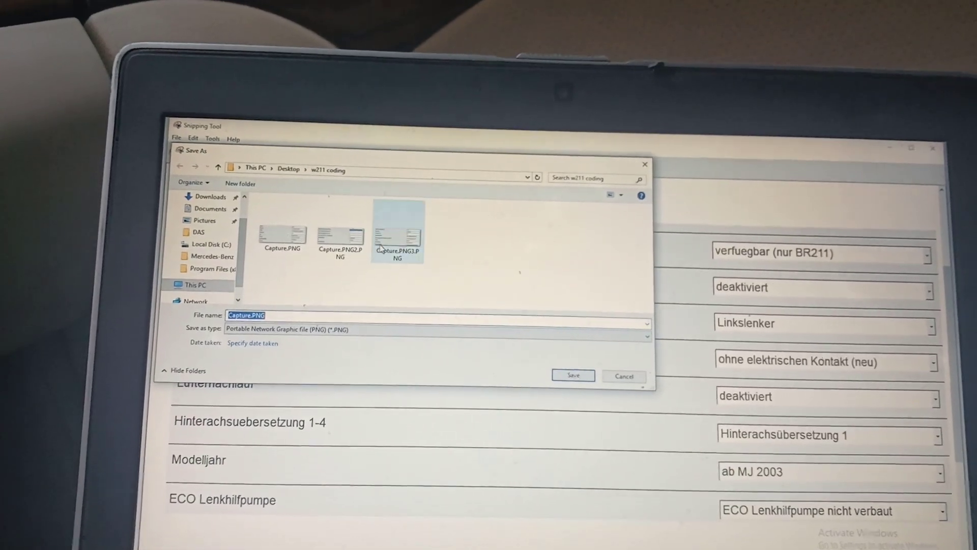
{"action": "type", "text": "Capture.PNG4"}
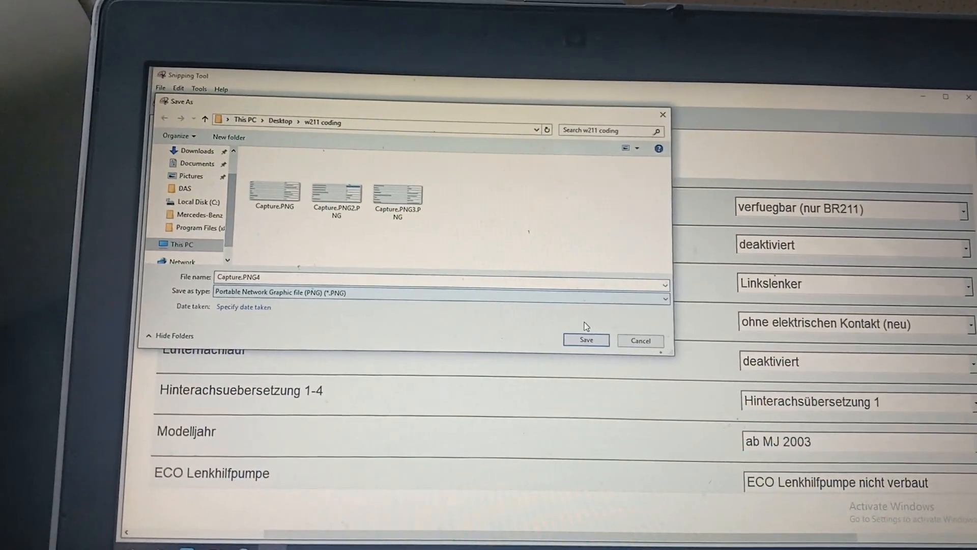
{"action": "left_click", "coordinate": [585, 340]}
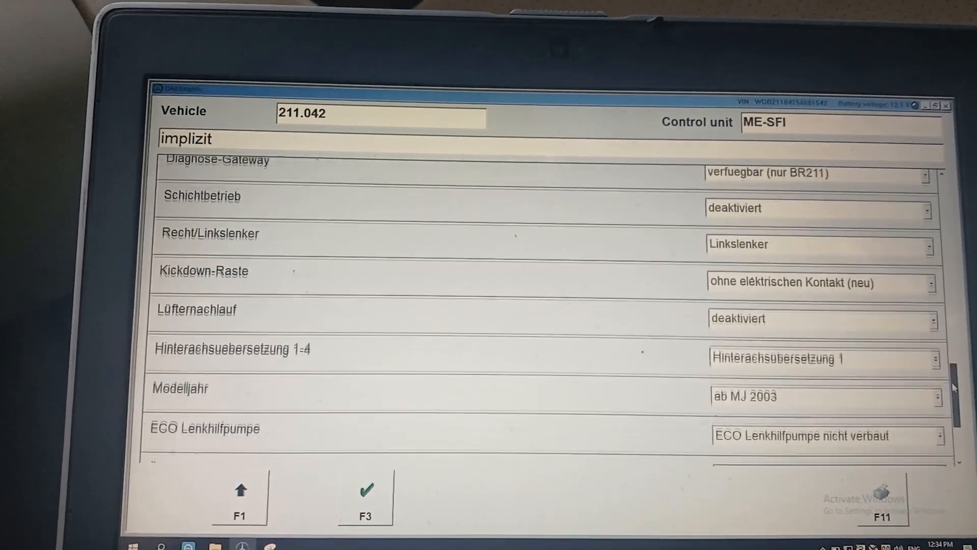
Capture the final rows, Lüfternachlauf to Klimaanlage, and save them as Capture.PNG5
{"action": "scroll", "scroll_direction": "down", "scroll_amount": 3}
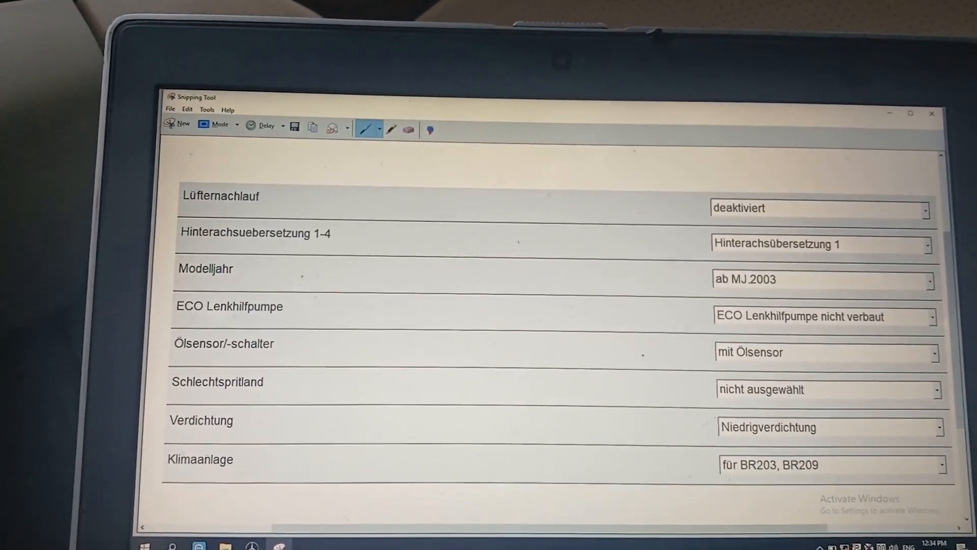
{"action": "left_click", "coordinate": [295, 126]}
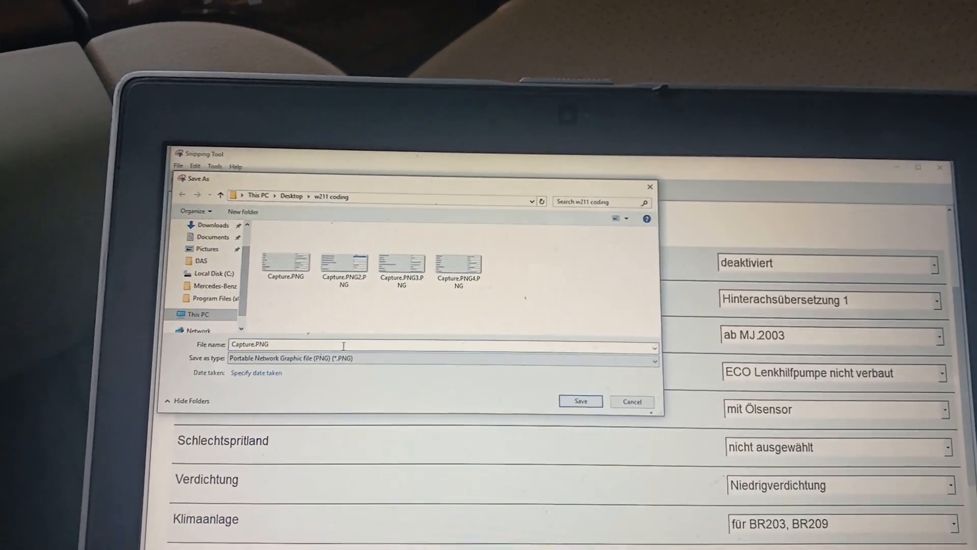
{"action": "type", "text": "5"}
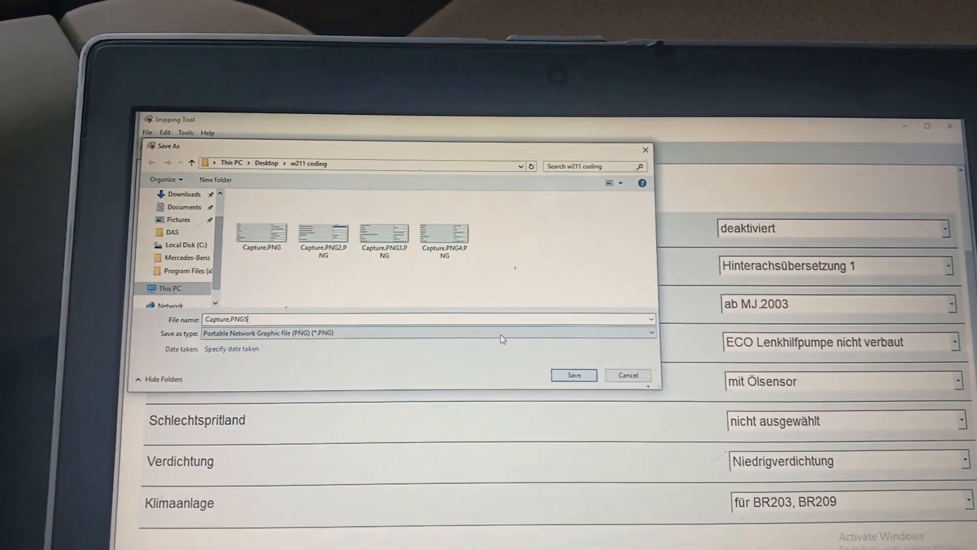
{"action": "left_click", "coordinate": [572, 374]}
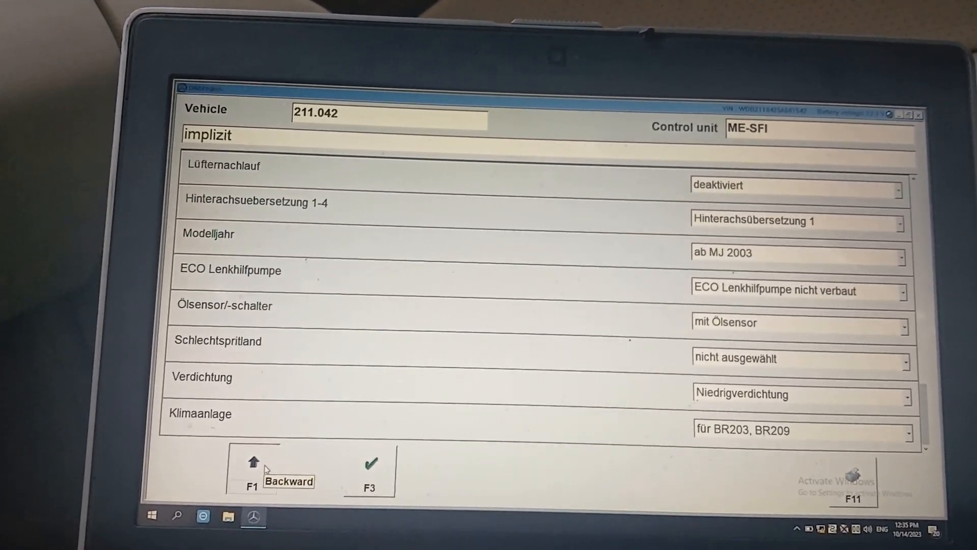
Leave coding with F1 and review ESP fault code 4A30, engine control module not identified
{"action": "left_click", "coordinate": [252, 464]}
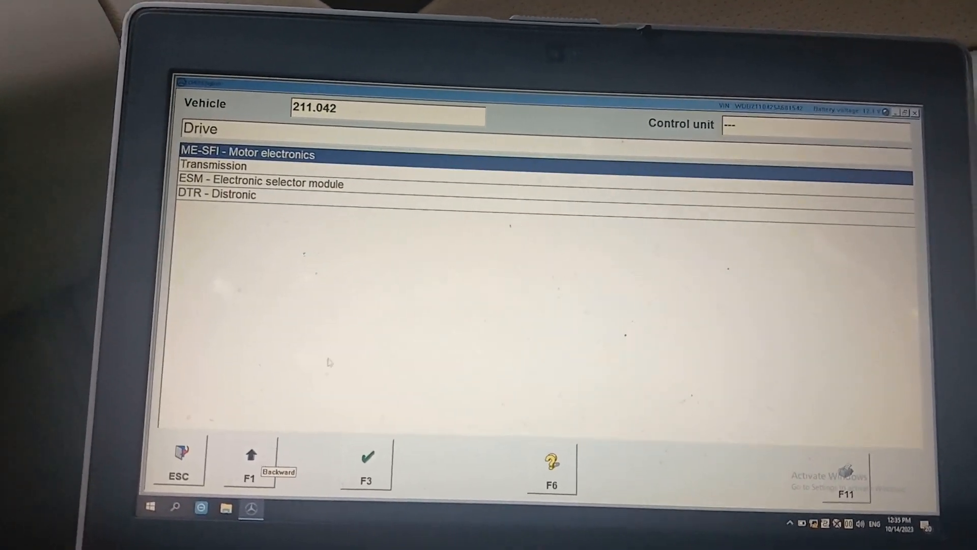
{"action": "left_click", "coordinate": [249, 464]}
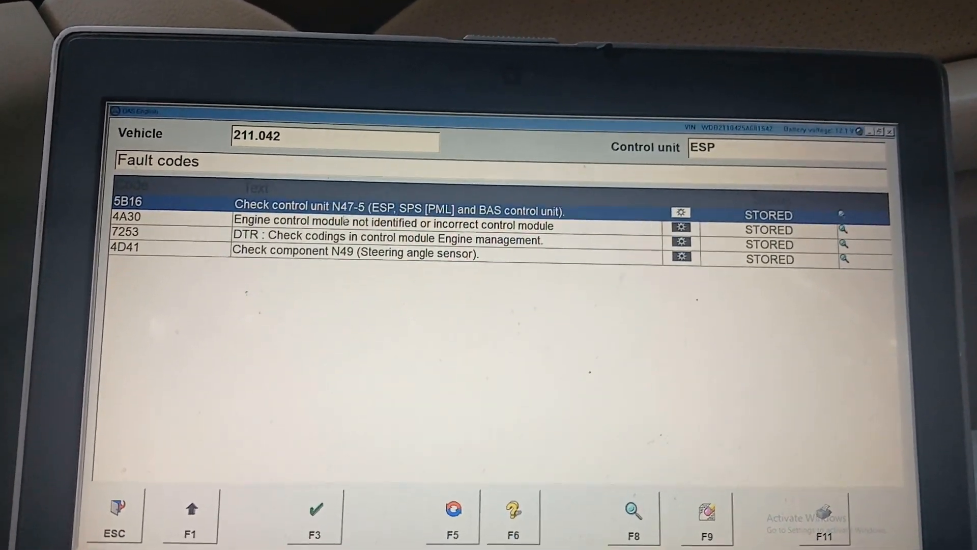
{"action": "left_click", "coordinate": [374, 268]}
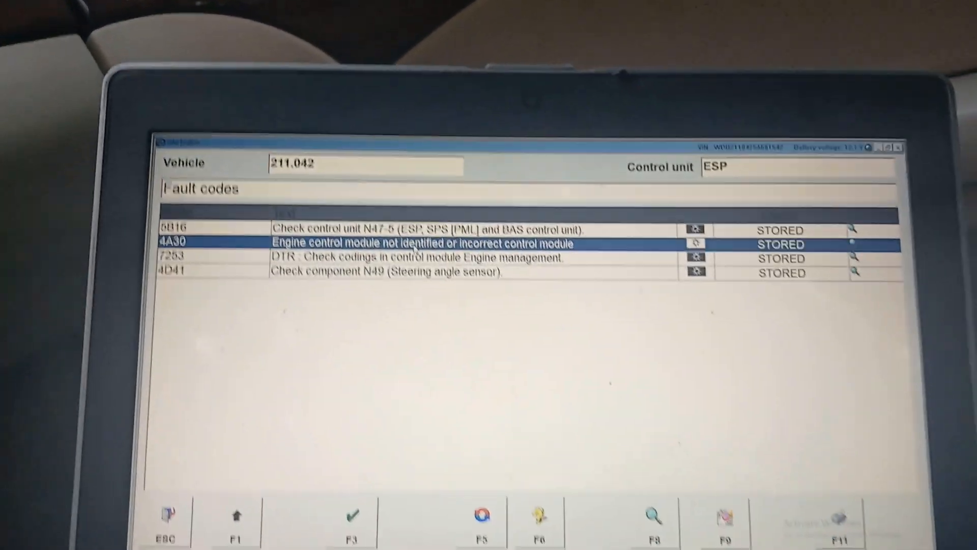
{"action": "left_click", "coordinate": [235, 520]}
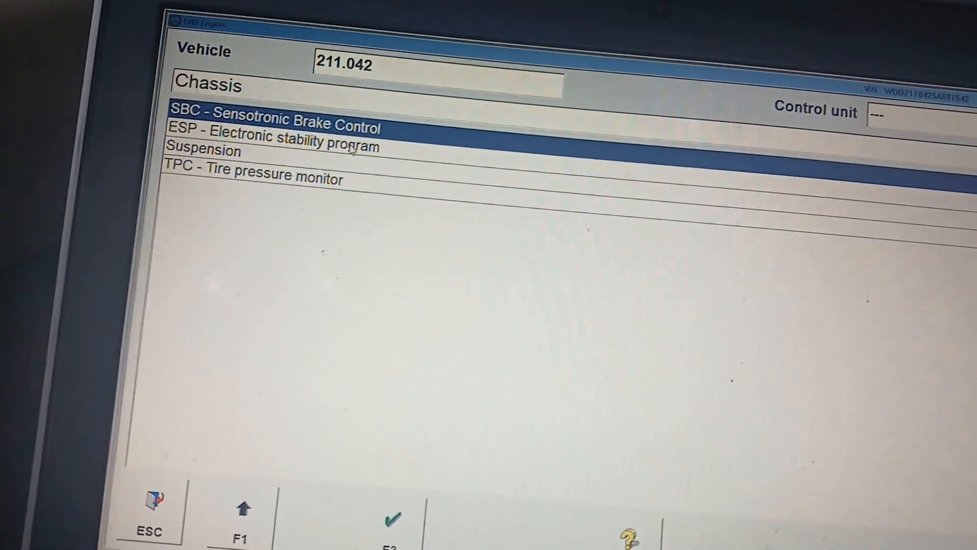
Enter the ESP unit, then go back through Chassis to the Drive units list
{"action": "left_click", "coordinate": [249, 134]}
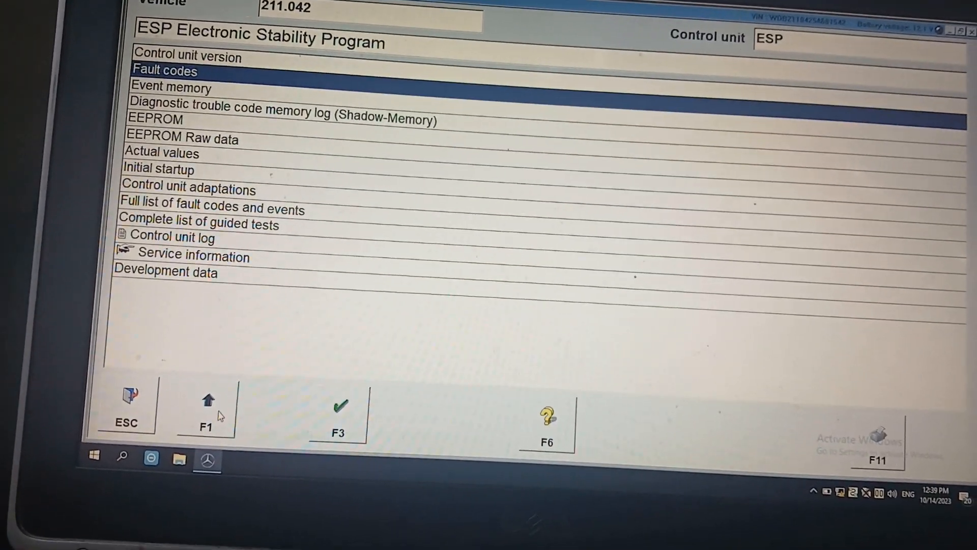
{"action": "left_click", "coordinate": [207, 399]}
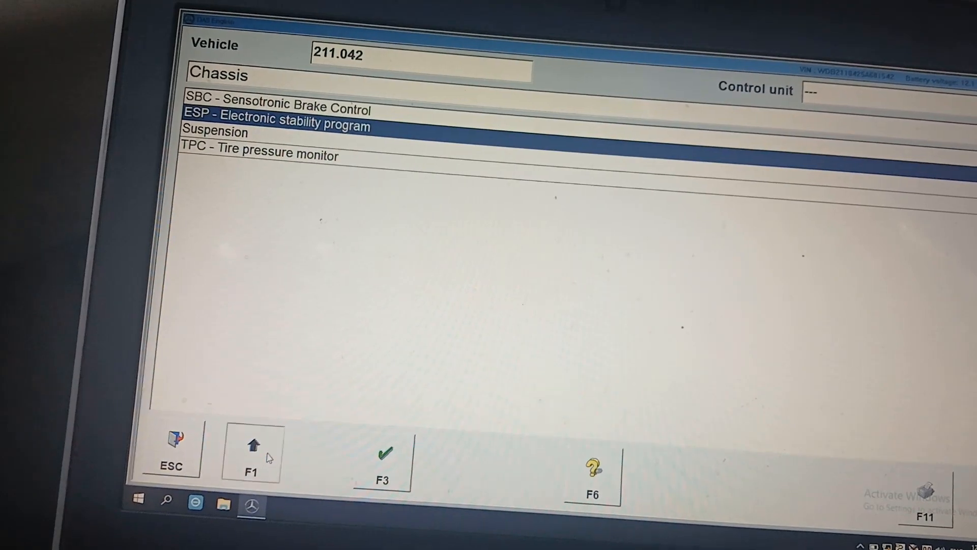
{"action": "left_click", "coordinate": [250, 443]}
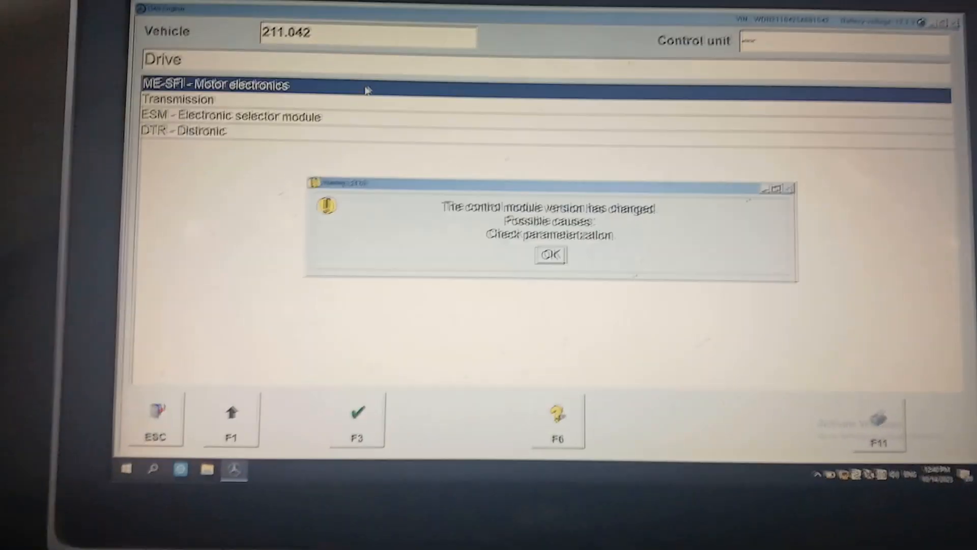
Acknowledge the version warning and safety notes, then reach the ME-SFI implicit variant coding list
{"action": "left_click", "coordinate": [550, 254]}
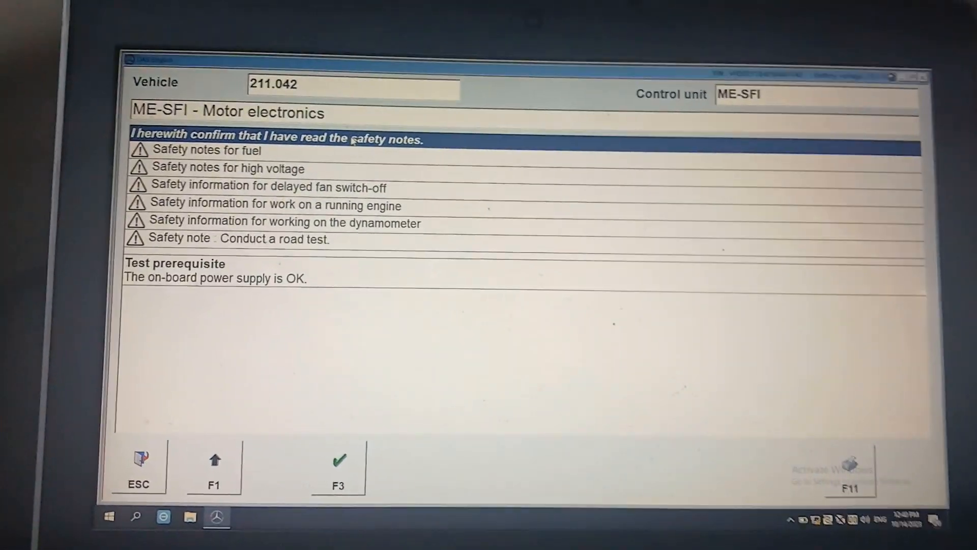
{"action": "left_click", "coordinate": [338, 461]}
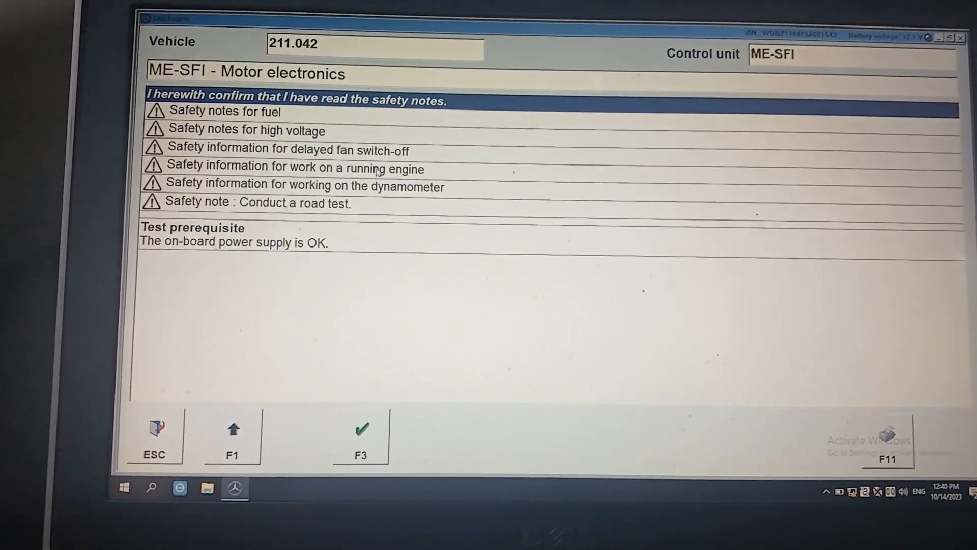
{"action": "left_click", "coordinate": [362, 429]}
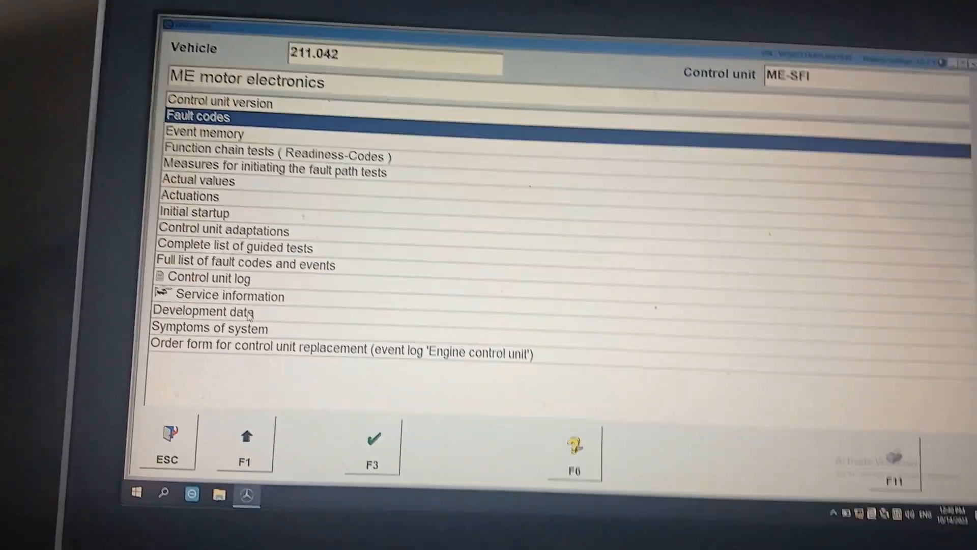
{"action": "left_click", "coordinate": [208, 313]}
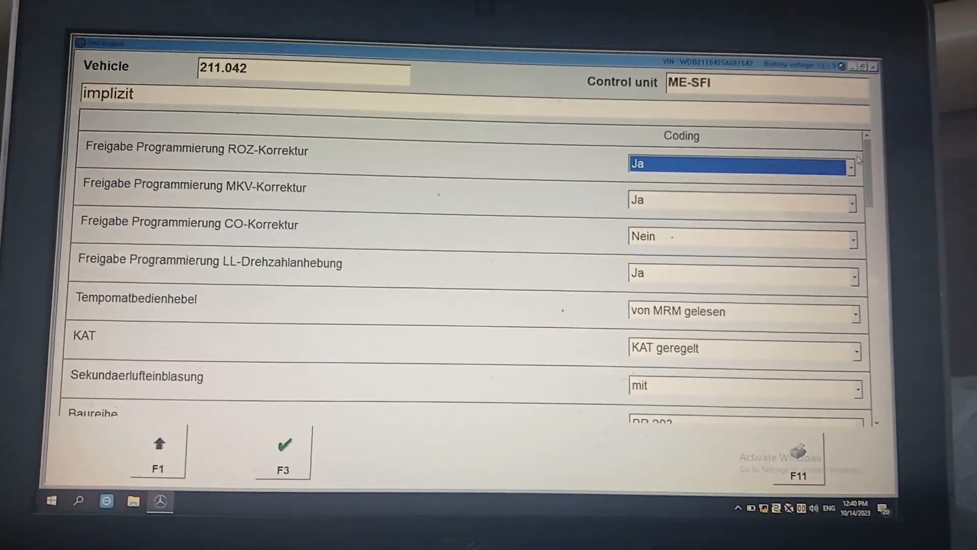
Change the Baureihe coding value from BR 203 to BR 211
{"action": "scroll", "scroll_direction": "down", "scroll_amount": 3}
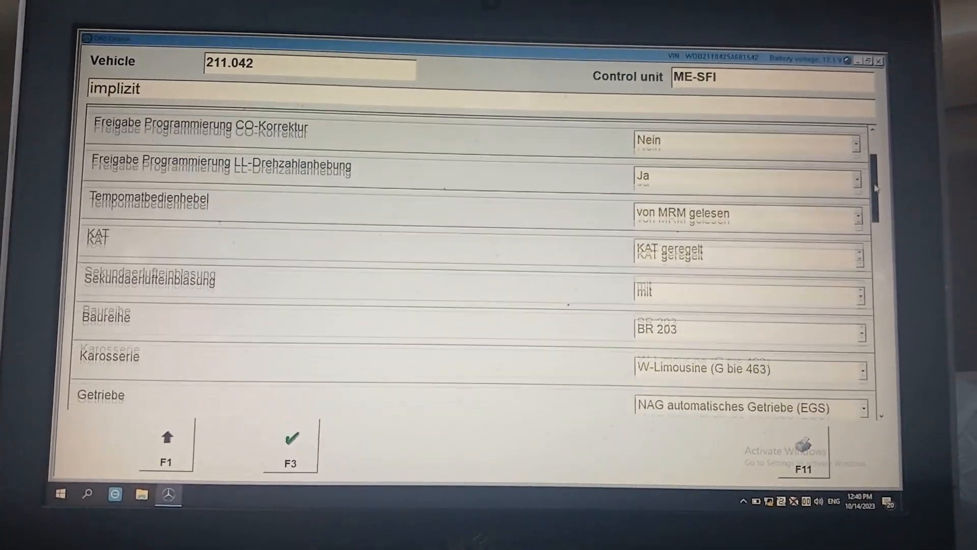
{"action": "scroll", "scroll_direction": "down", "scroll_amount": 3}
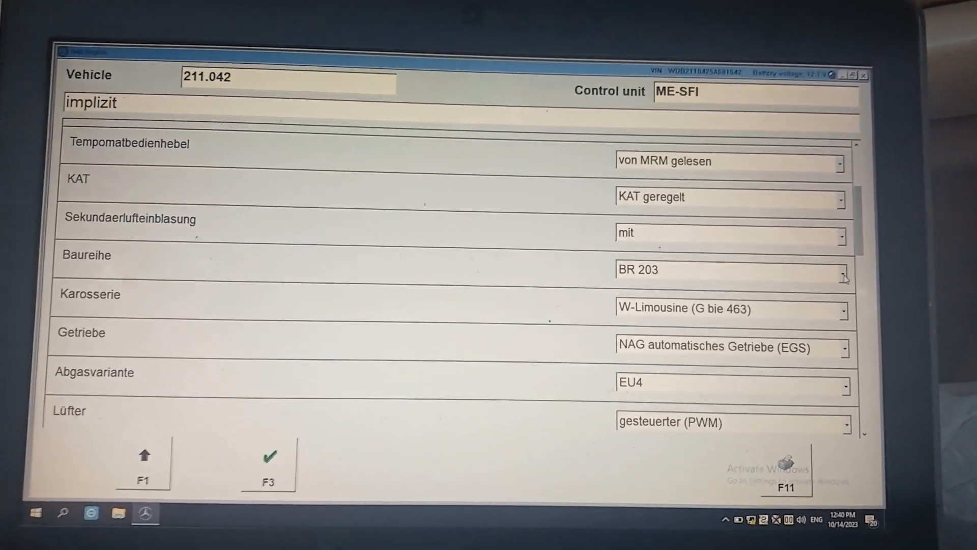
{"action": "left_click", "coordinate": [843, 271]}
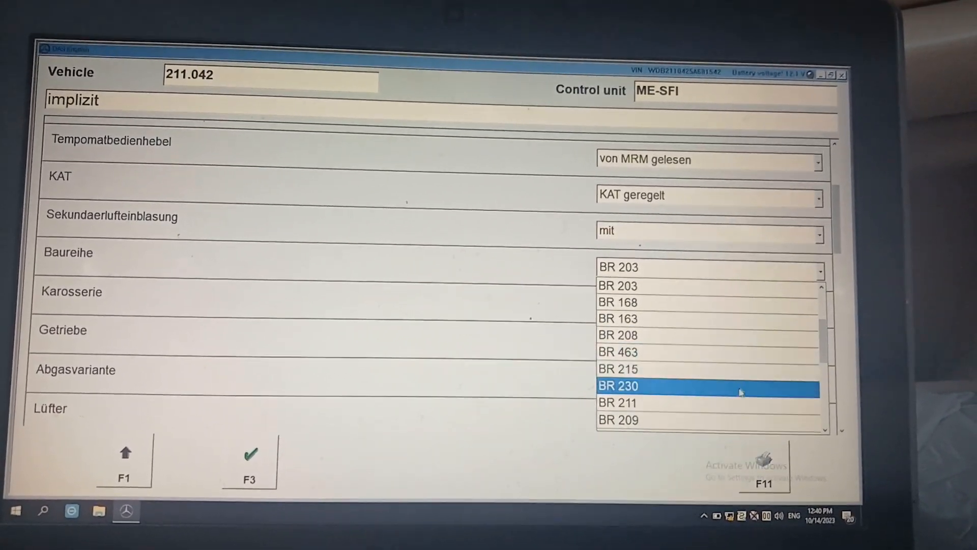
{"action": "left_click", "coordinate": [617, 402]}
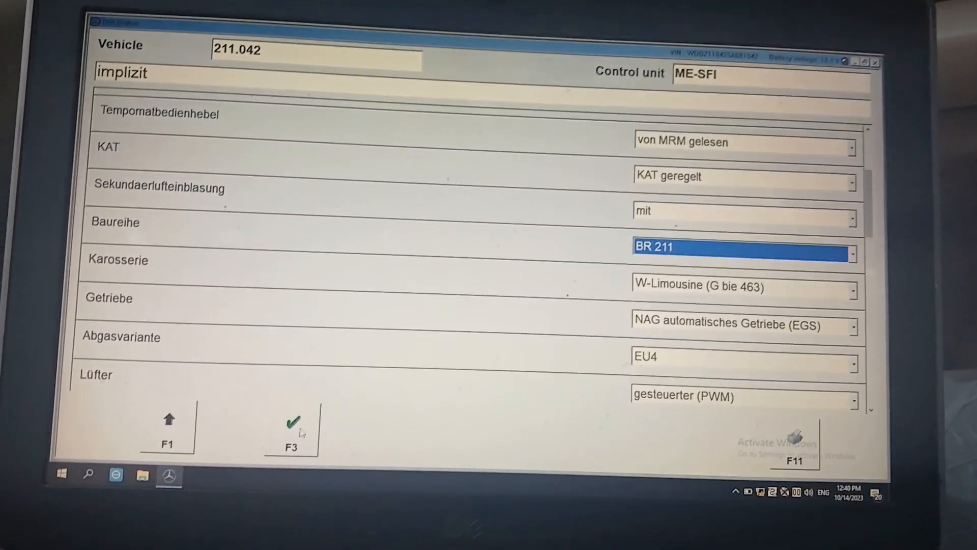
Transfer the changed coding, answer YES, and dismiss the communication and coding-aborted errors
{"action": "left_click", "coordinate": [291, 420]}
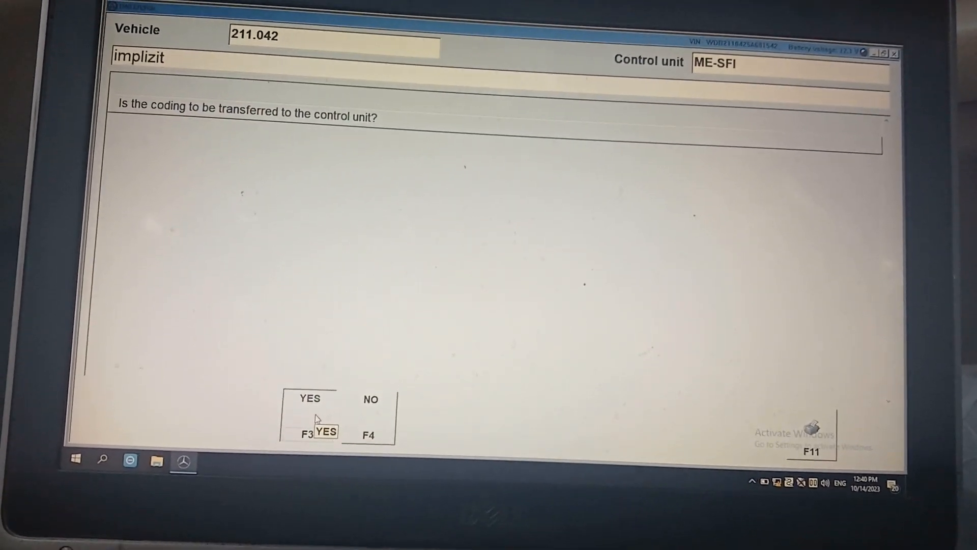
{"action": "left_click", "coordinate": [324, 431]}
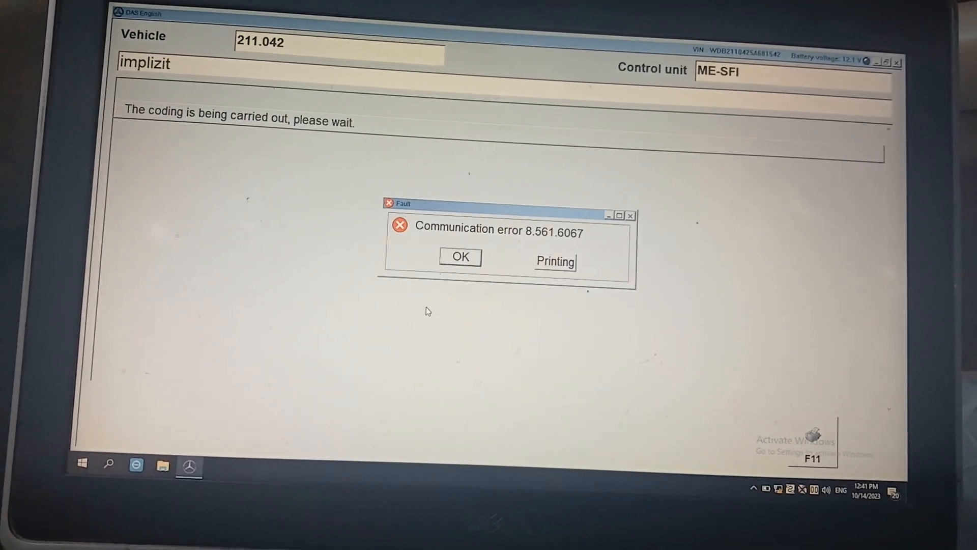
{"action": "left_click", "coordinate": [460, 256]}
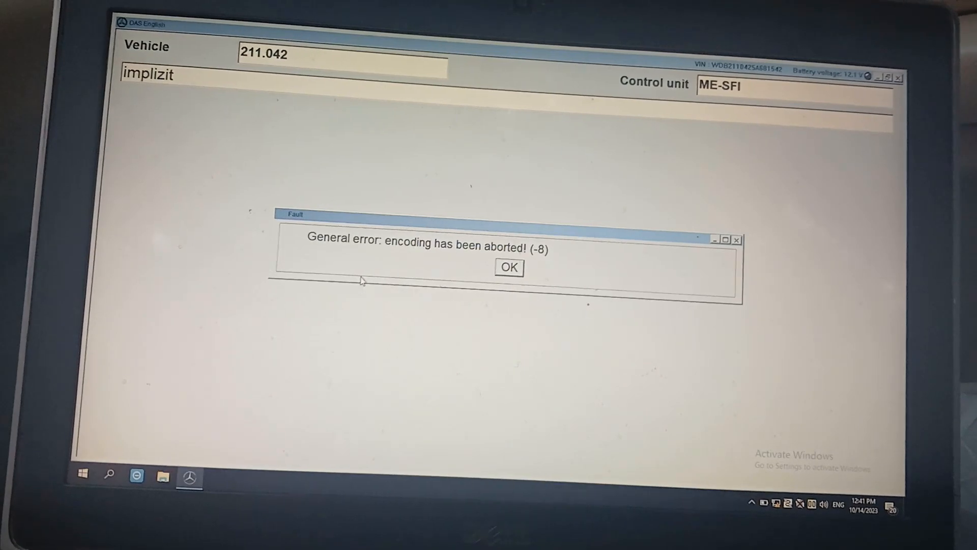
{"action": "left_click", "coordinate": [509, 267]}
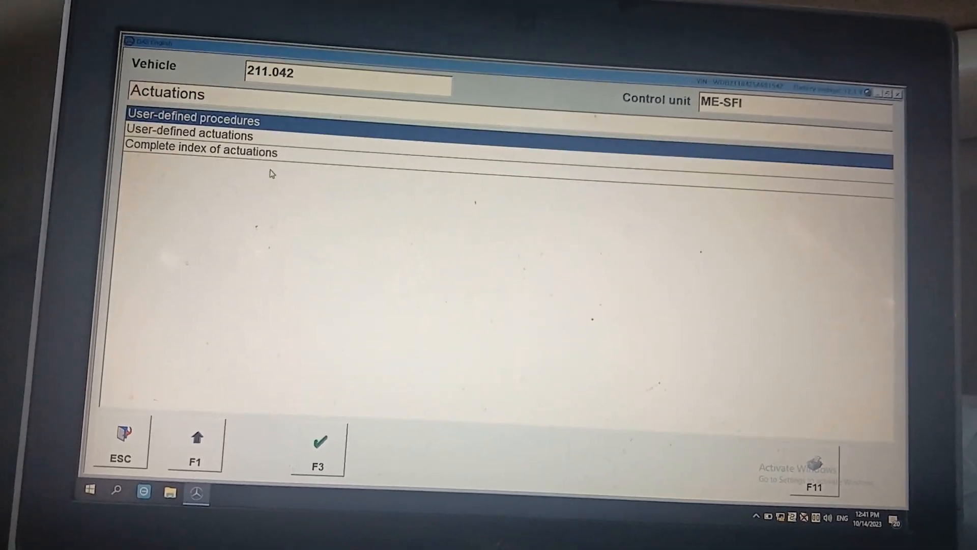
From the complete index of actuations, select VariantenCodierungAktivieren and start it with F3
{"action": "left_click", "coordinate": [201, 172]}
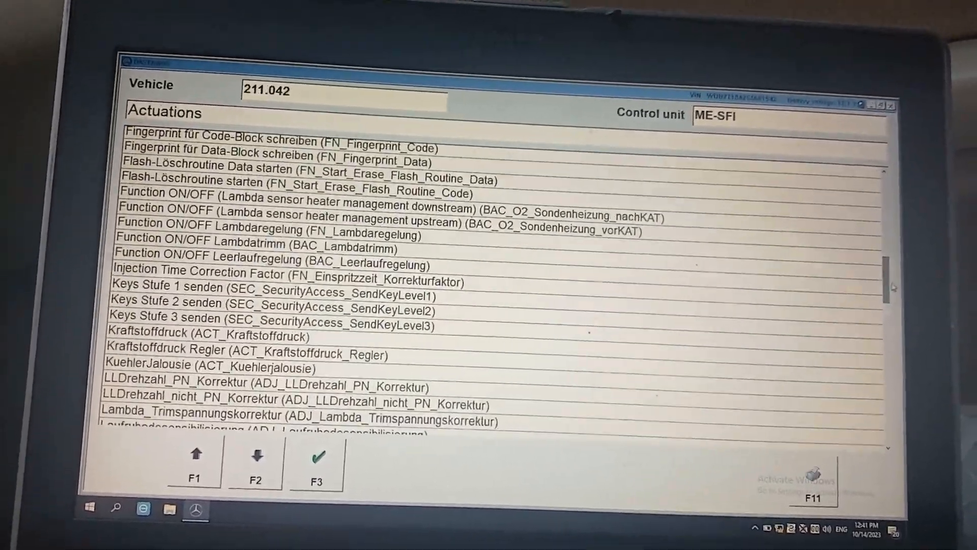
{"action": "scroll", "scroll_direction": "down", "scroll_amount": 3}
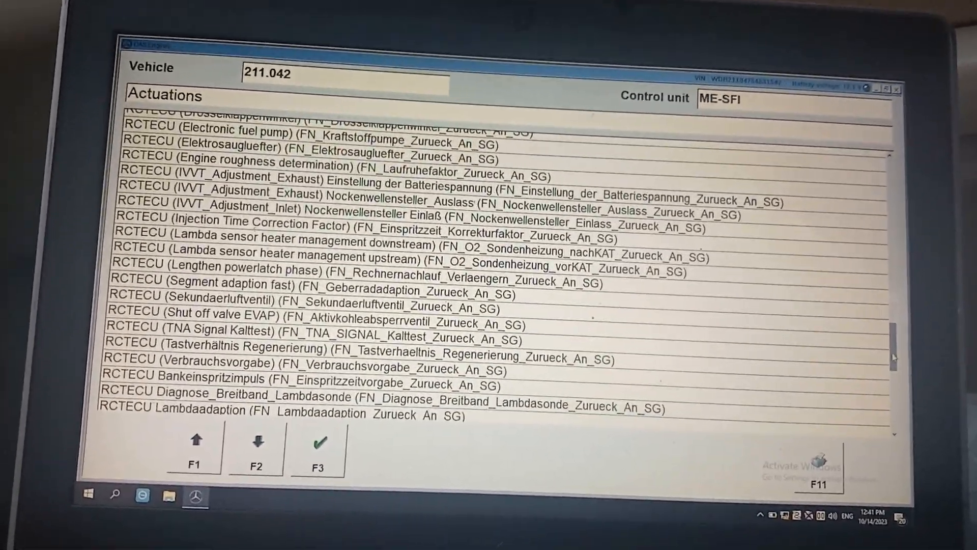
{"action": "scroll", "scroll_direction": "down", "scroll_amount": 3}
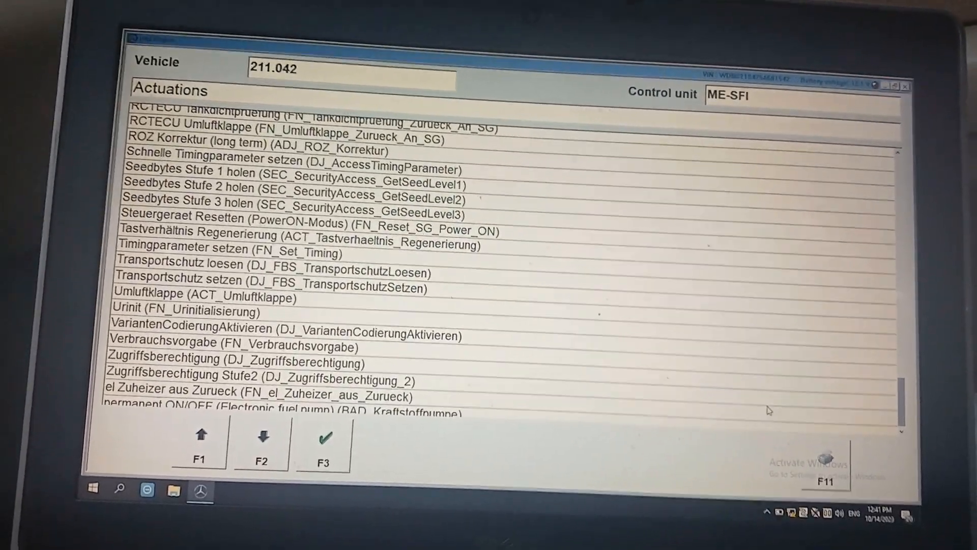
{"action": "left_click", "coordinate": [287, 330]}
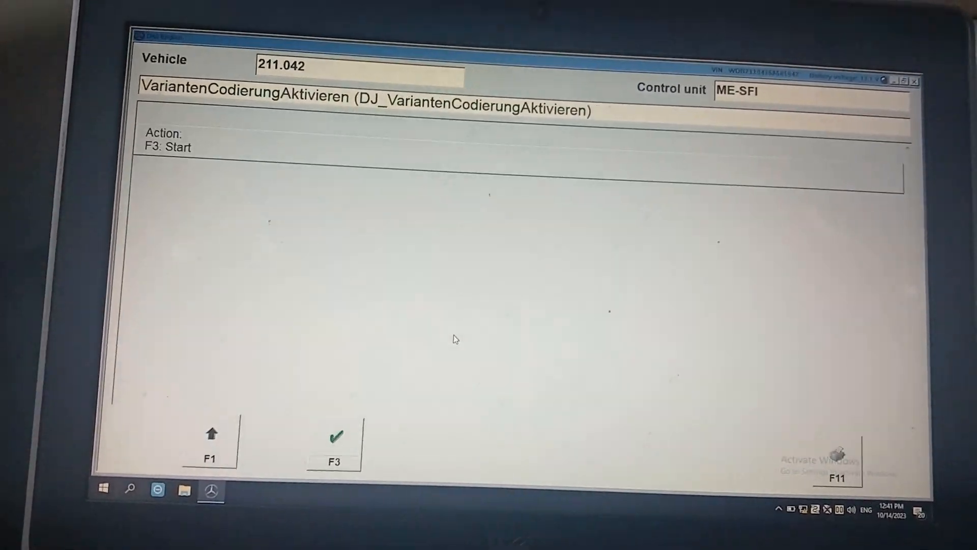
{"action": "left_click", "coordinate": [335, 434]}
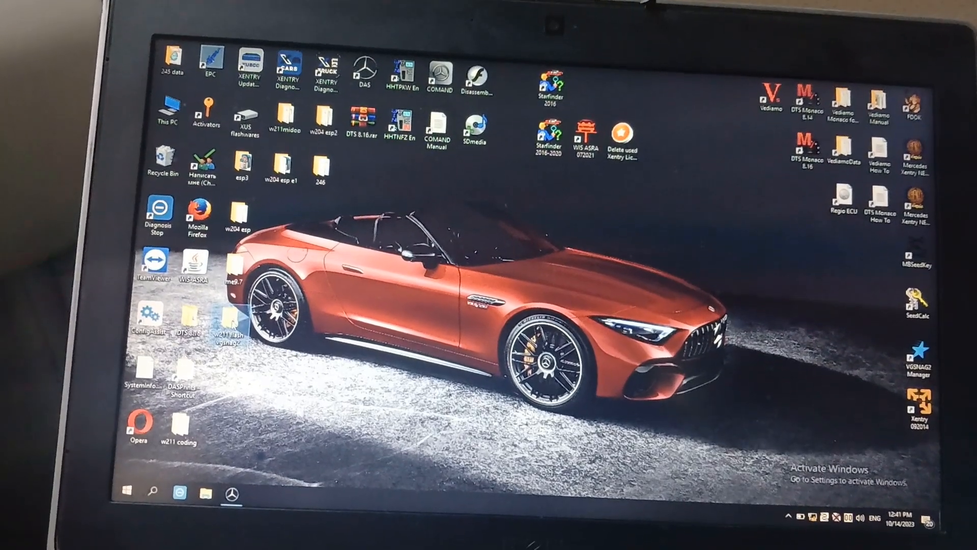
View Capture.PNG2.PNG from the w211 coding folder in Paint, then close it
{"action": "double_click", "coordinate": [181, 432]}
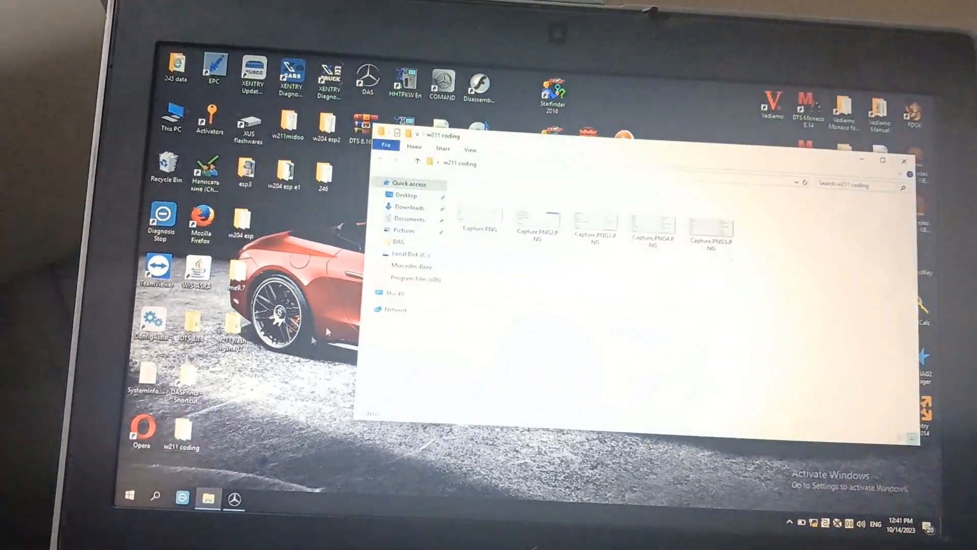
{"action": "left_click", "coordinate": [516, 224]}
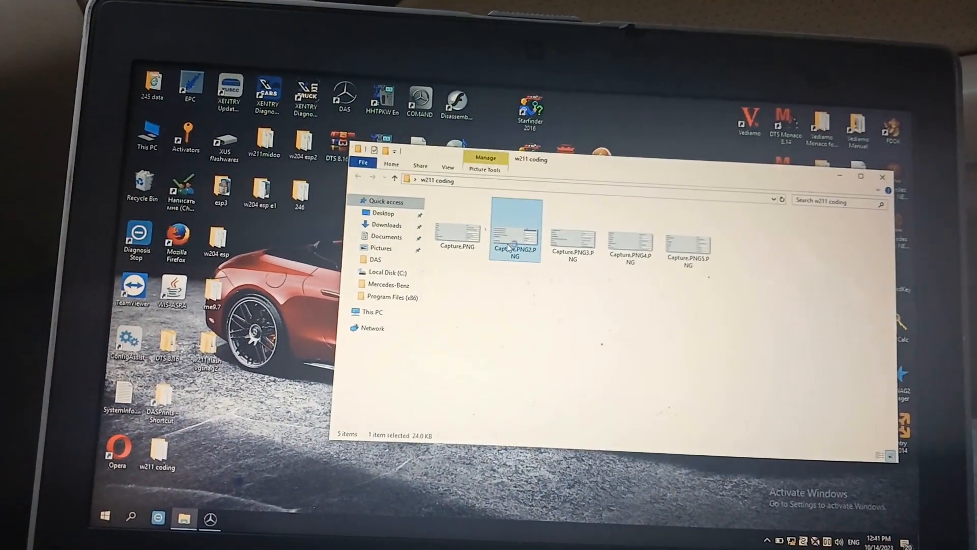
{"action": "double_click", "coordinate": [515, 229]}
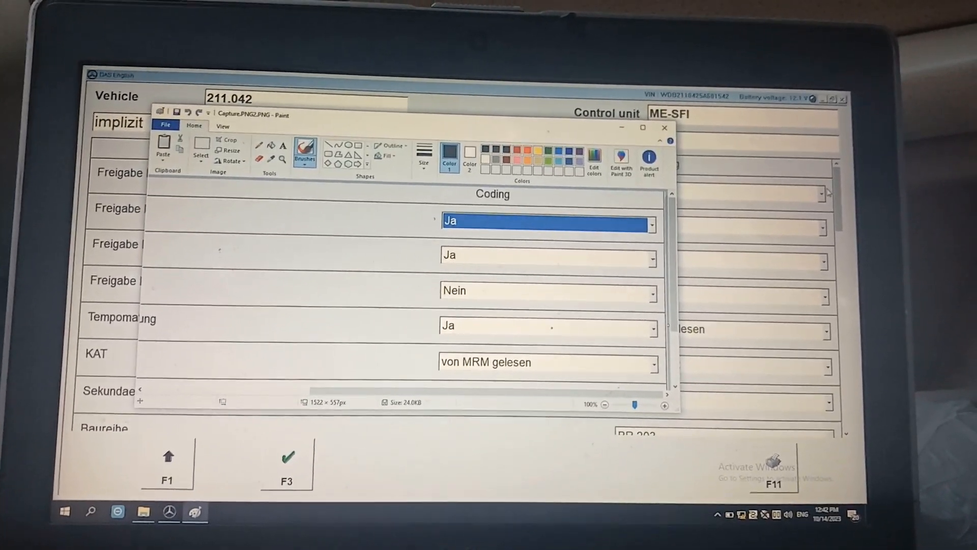
{"action": "left_click", "coordinate": [665, 127]}
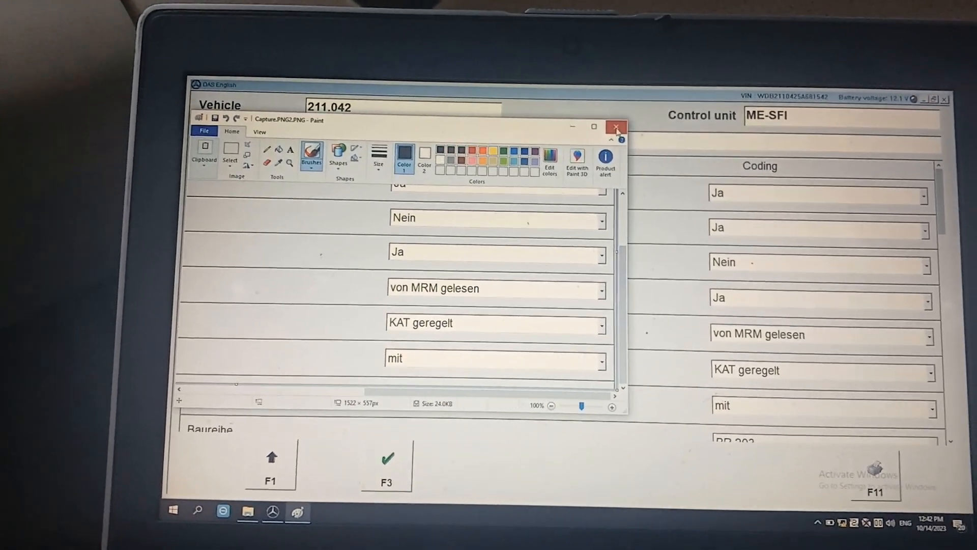
{"action": "left_click", "coordinate": [615, 127]}
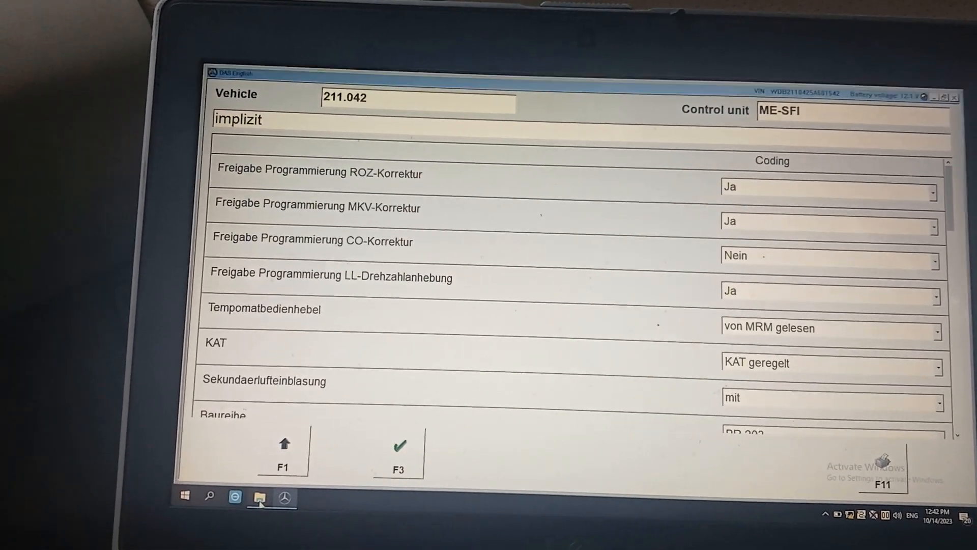
View Capture.PNG of the old coding beside the DAS coding list to compare entries
{"action": "left_click", "coordinate": [257, 497]}
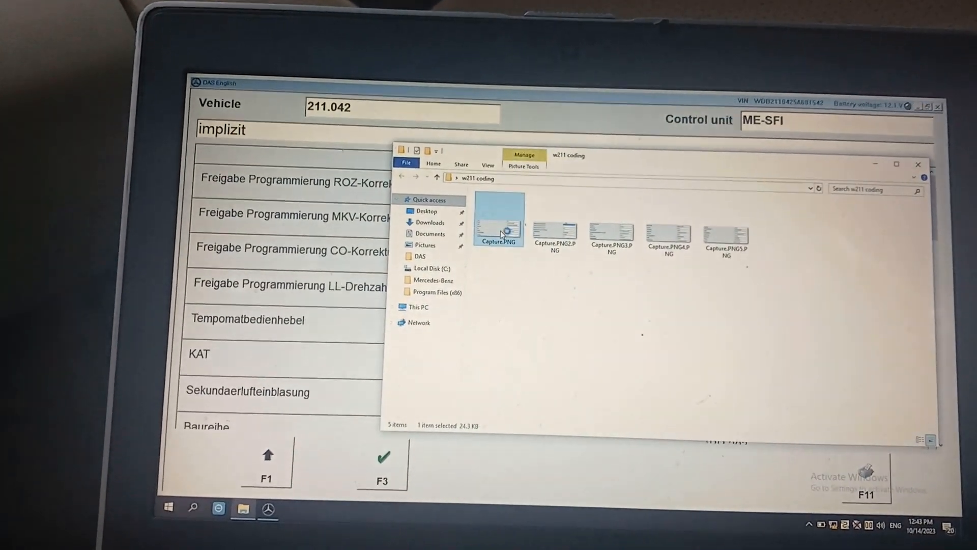
{"action": "double_click", "coordinate": [498, 218]}
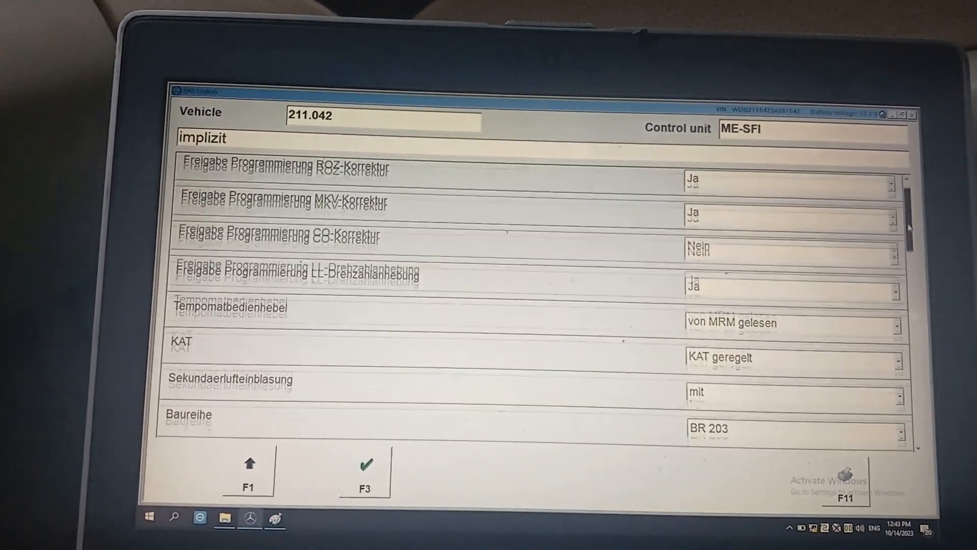
{"action": "scroll", "scroll_direction": "down", "scroll_amount": 3}
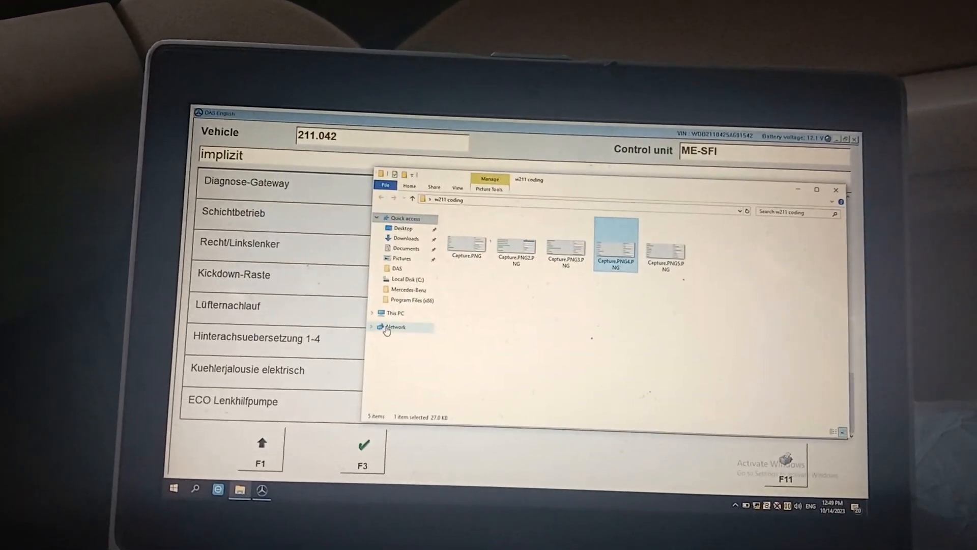
Check the fourth old coding screenshot, confirm coding carried out, and back out to the Drive unit list
{"action": "double_click", "coordinate": [665, 243]}
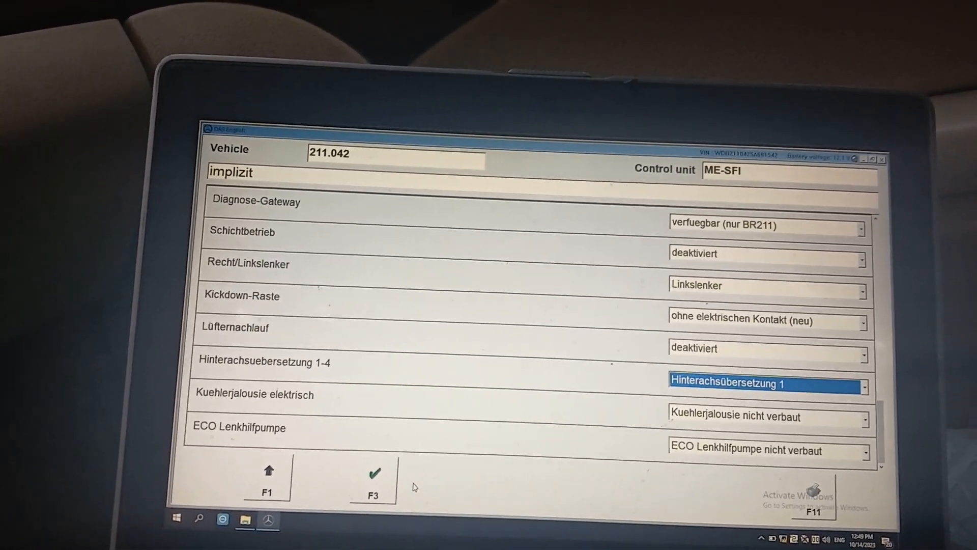
{"action": "left_click", "coordinate": [372, 470]}
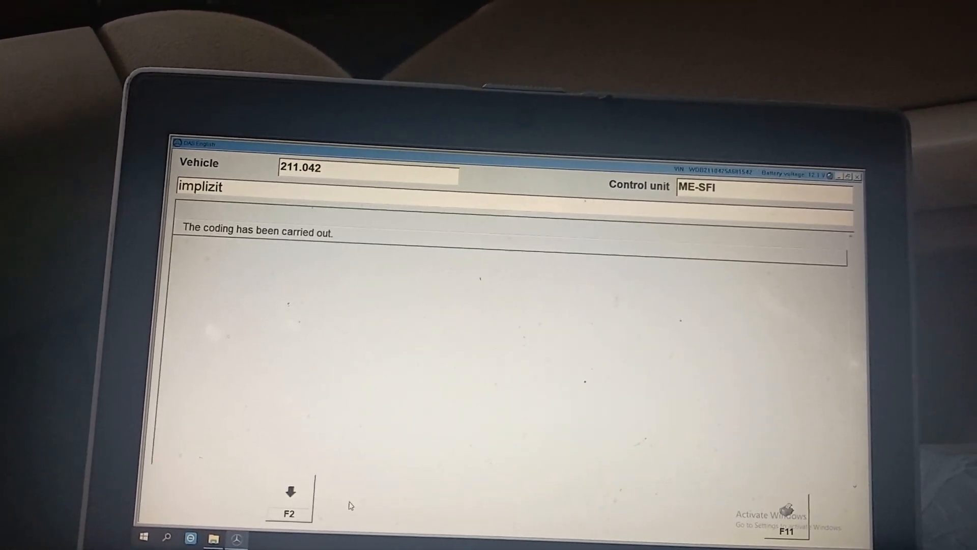
{"action": "left_click", "coordinate": [288, 500]}
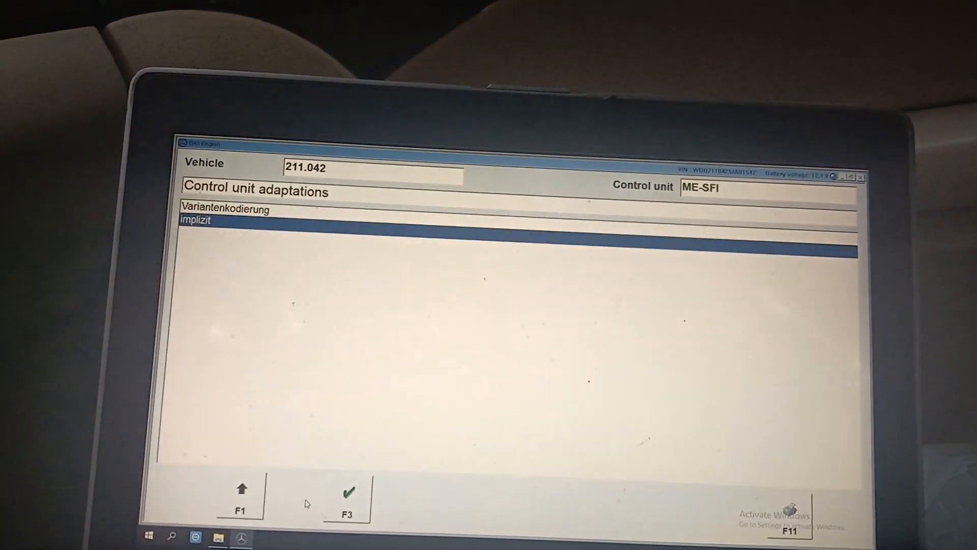
{"action": "left_click", "coordinate": [239, 490]}
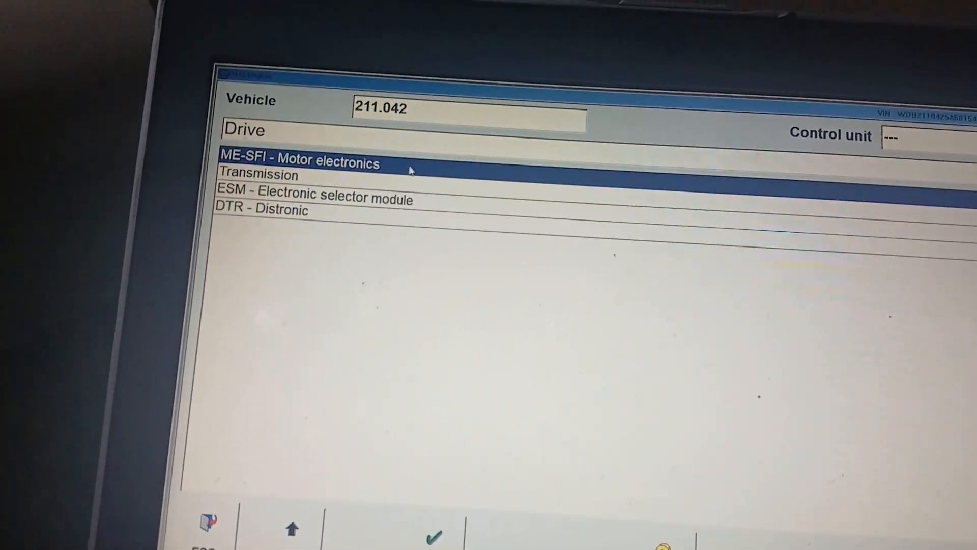
Reopen ME-SFI motor electronics and confirm its safety notes to reach the function menu
{"action": "double_click", "coordinate": [299, 163]}
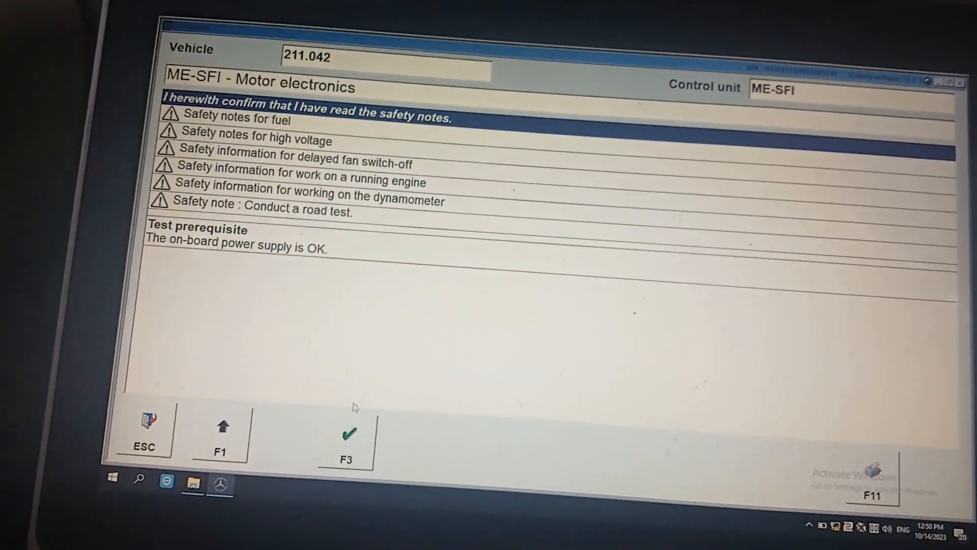
{"action": "left_click", "coordinate": [347, 435]}
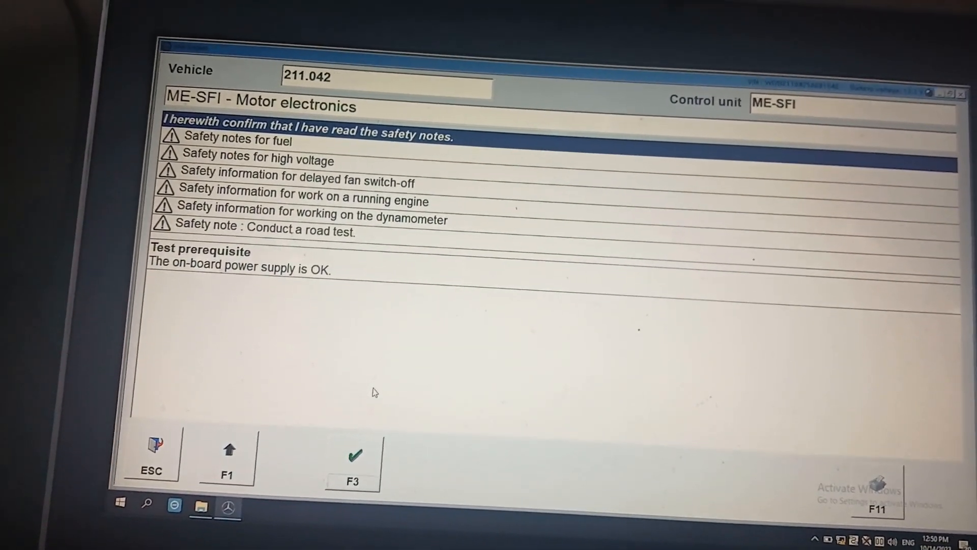
{"action": "left_click", "coordinate": [353, 453]}
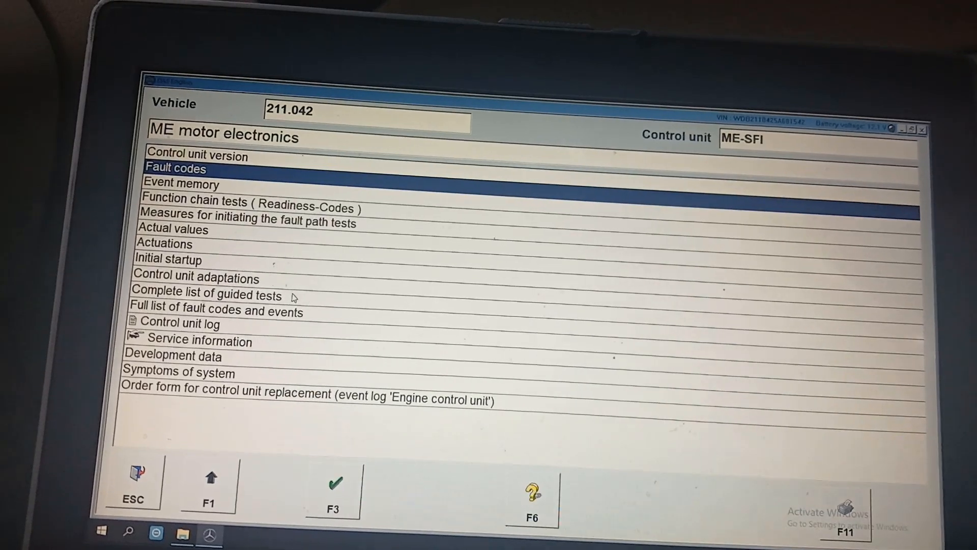
Review the implicit coding values, now showing BR 211, M271MLE18 and ESP, scrolling to the end
{"action": "left_click", "coordinate": [174, 347]}
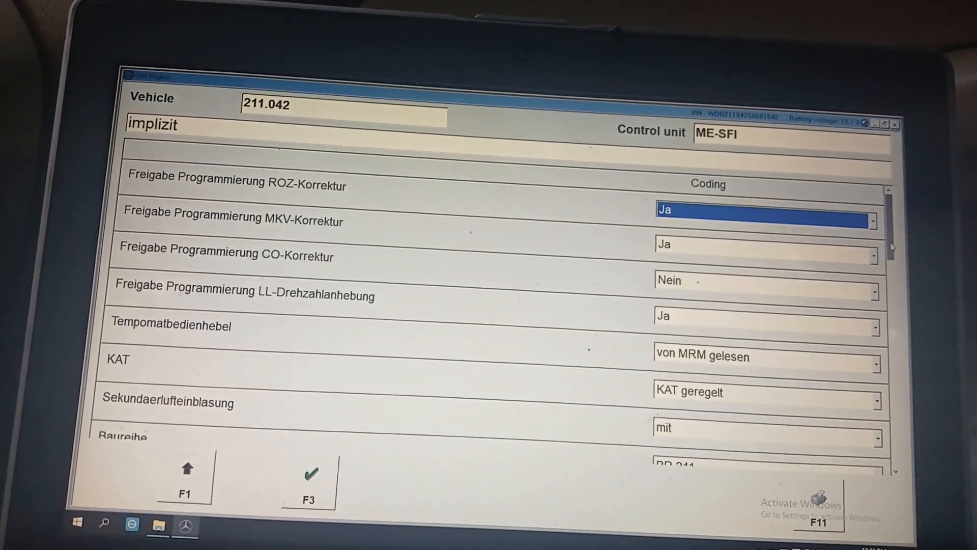
{"action": "scroll", "scroll_direction": "down", "scroll_amount": 3}
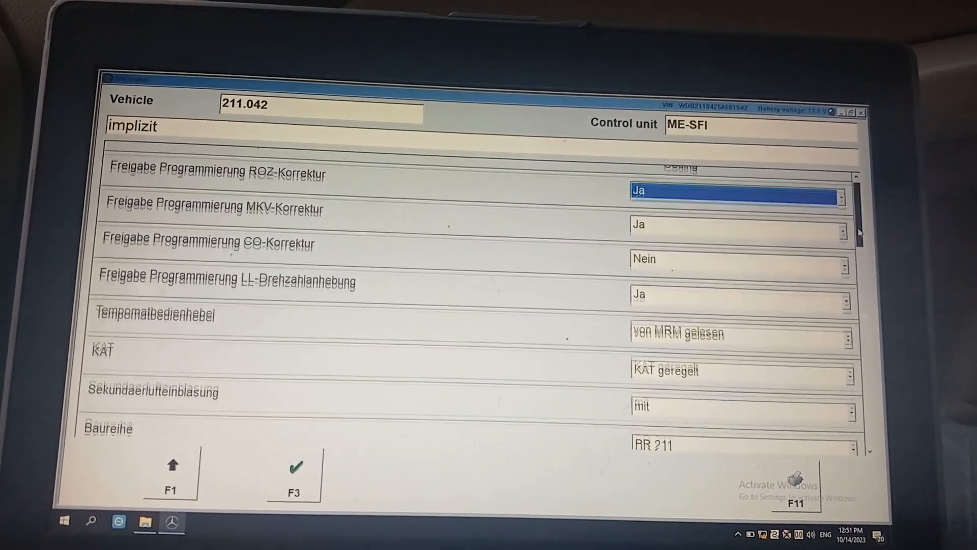
{"action": "scroll", "scroll_direction": "down", "scroll_amount": 3}
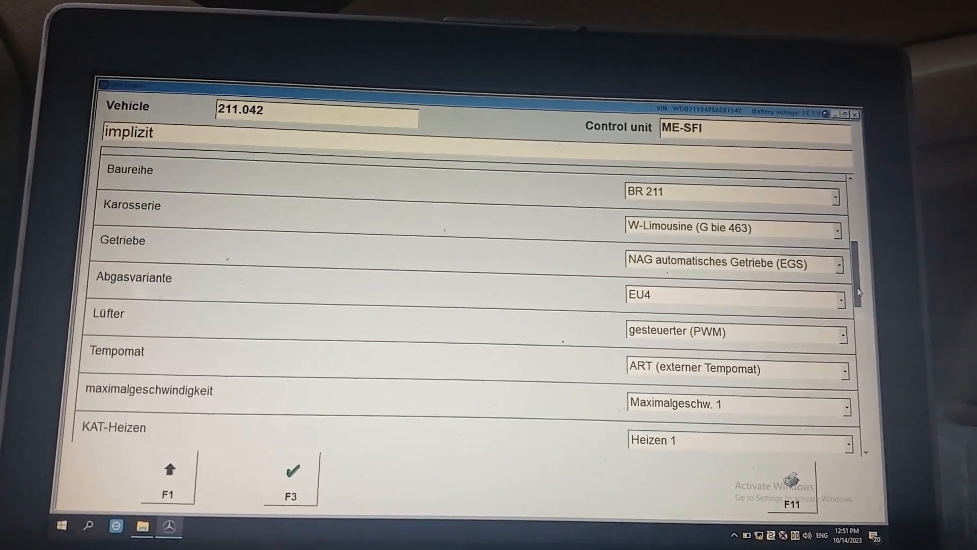
{"action": "scroll", "scroll_direction": "down", "scroll_amount": 3}
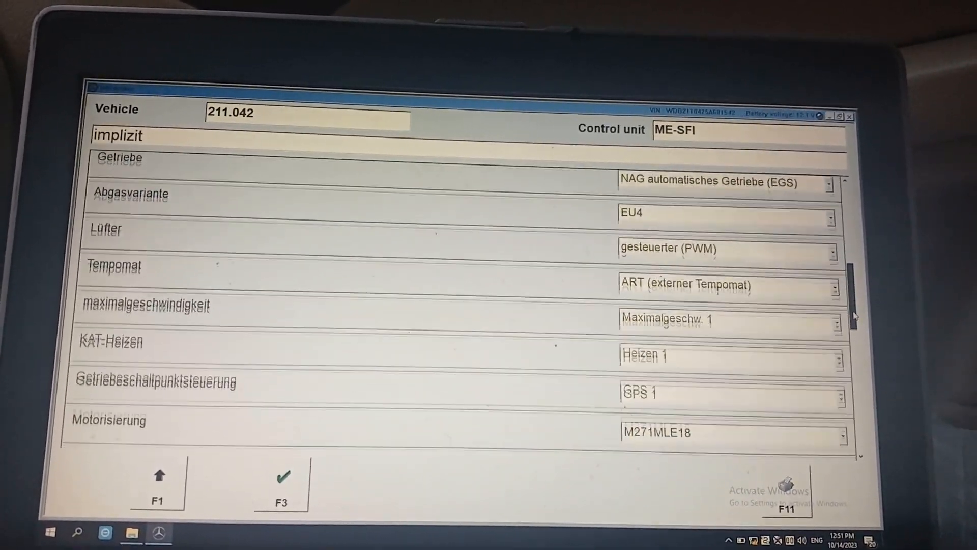
{"action": "scroll", "scroll_direction": "down", "scroll_amount": 3}
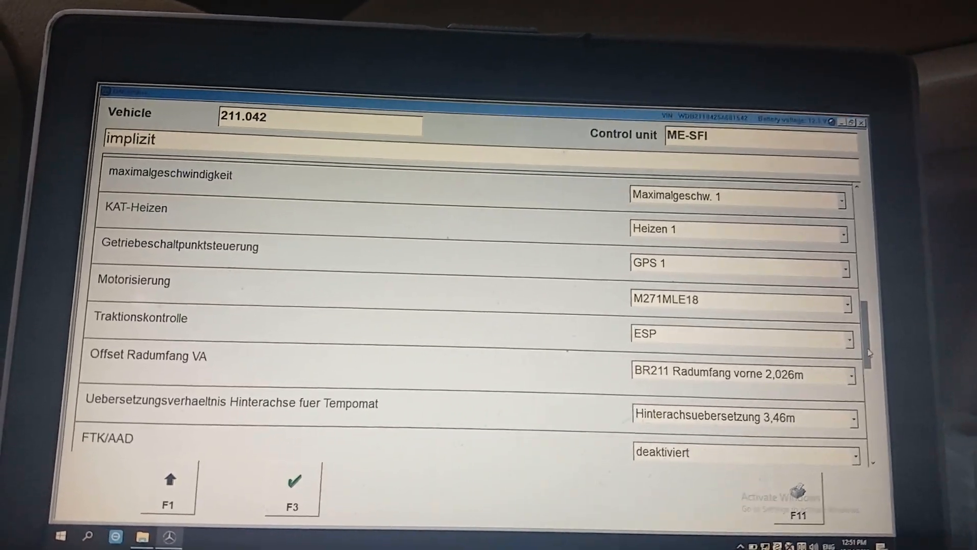
{"action": "scroll", "scroll_direction": "down", "scroll_amount": 3}
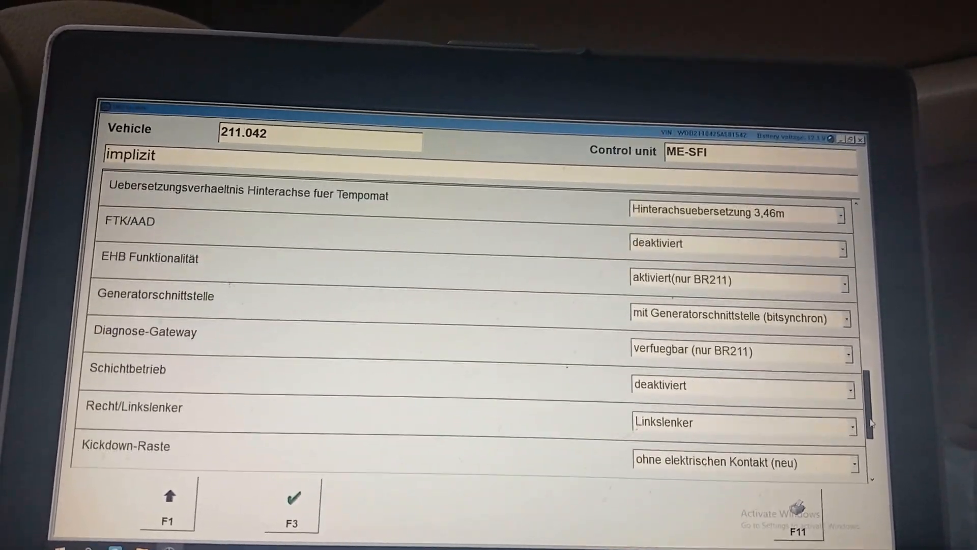
{"action": "scroll", "scroll_direction": "down", "scroll_amount": 3}
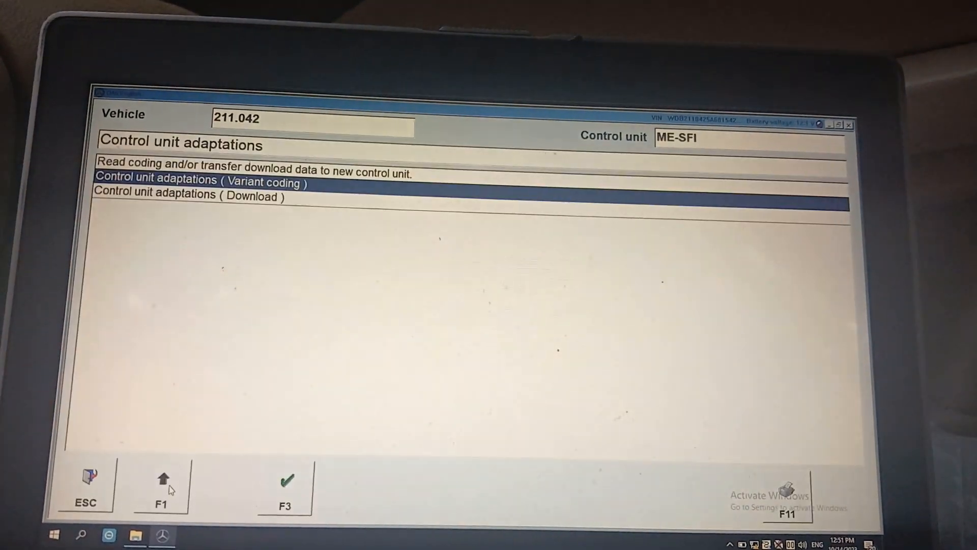
Erase the ESP fault memory under Chassis, leaving no fault code, and return toward the engine unit
{"action": "left_click", "coordinate": [162, 479]}
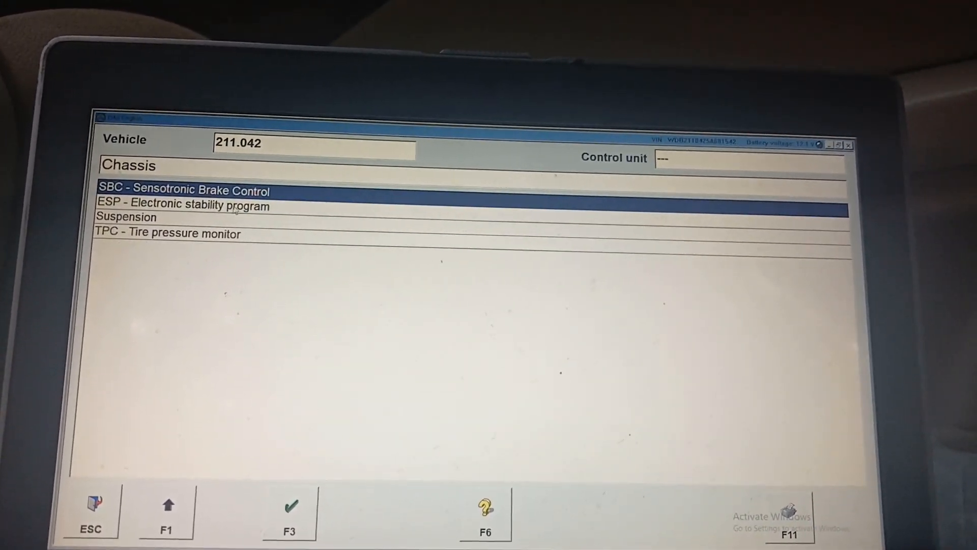
{"action": "left_click", "coordinate": [183, 206]}
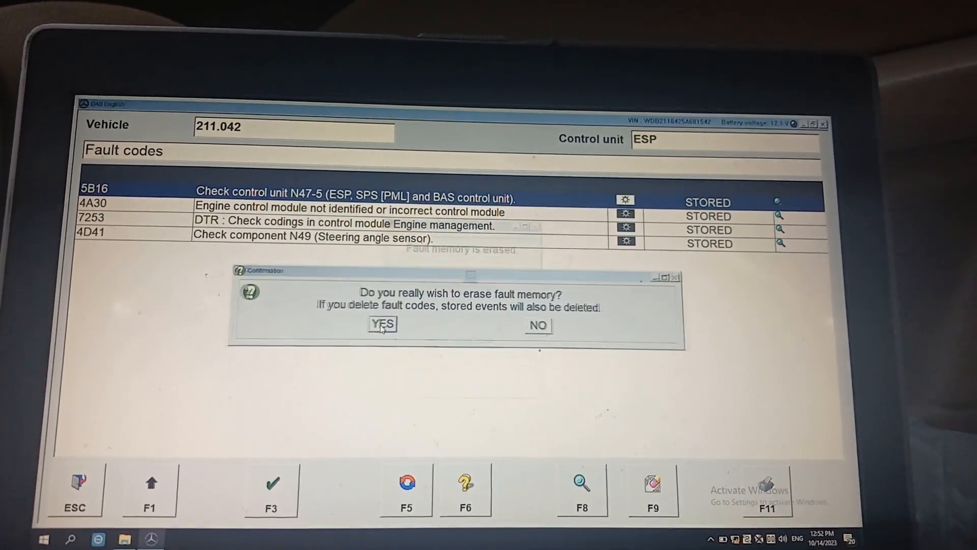
{"action": "left_click", "coordinate": [381, 323]}
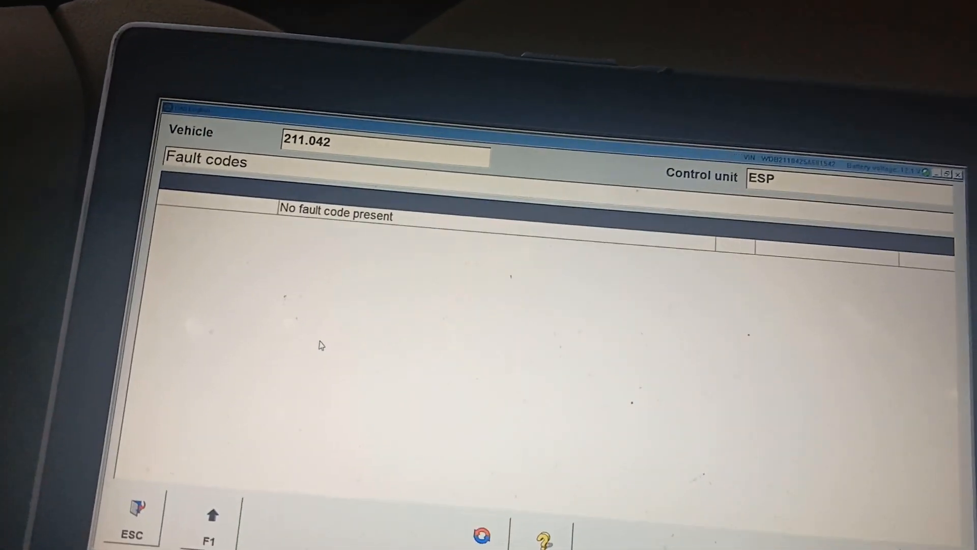
{"action": "left_click", "coordinate": [212, 514]}
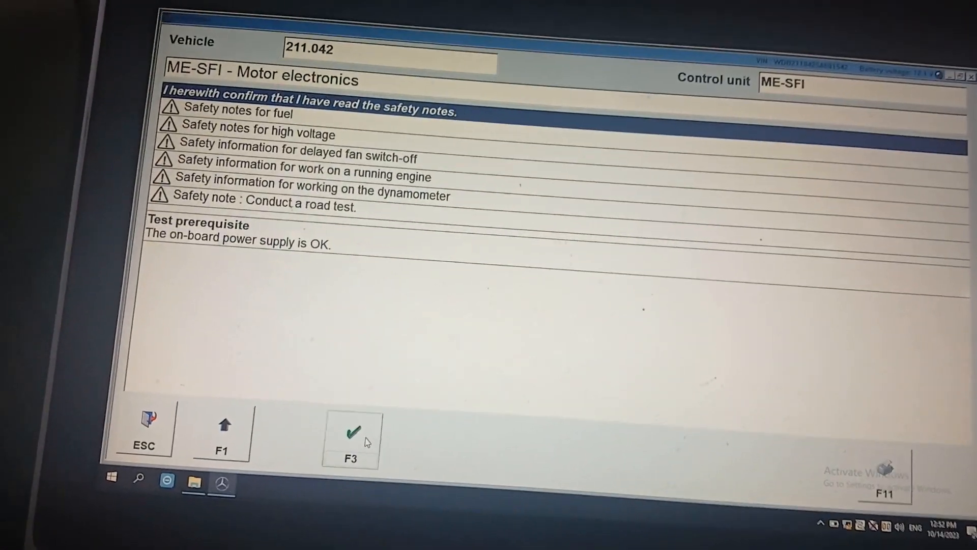
Confirm the ME-SFI safety notes with F3 to reach the motor electronics function list
{"action": "left_click", "coordinate": [351, 431]}
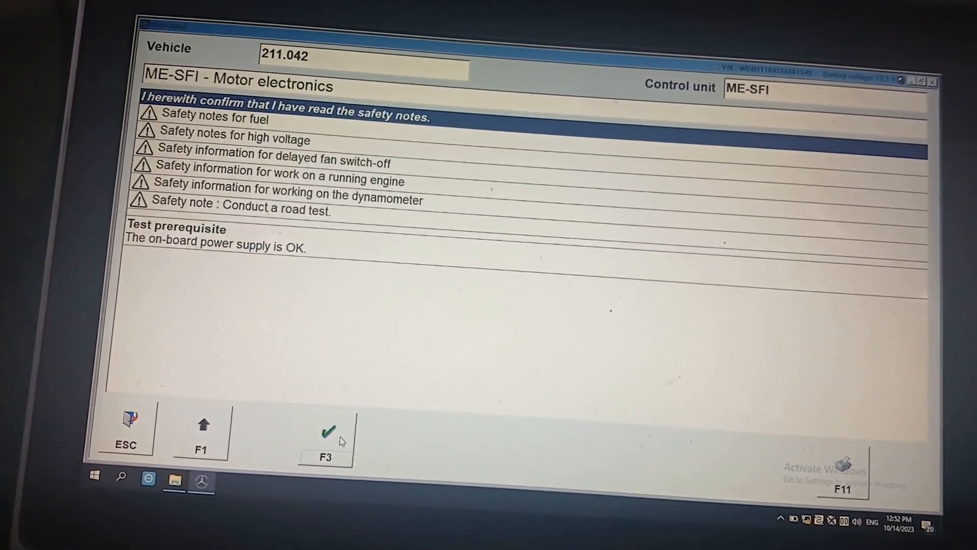
{"action": "left_click", "coordinate": [324, 433]}
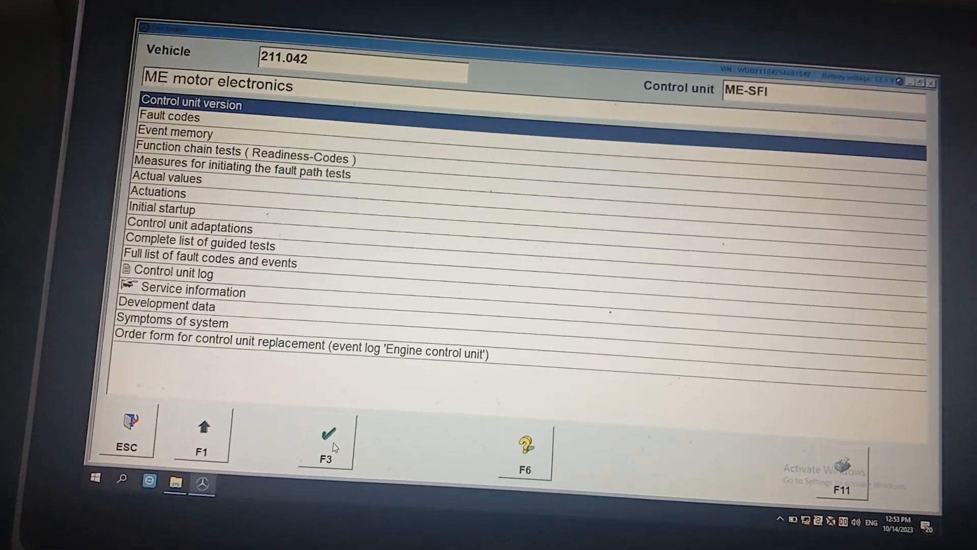
Review ME-SFI fault codes 200C-002 crankshaft sensor and 2019-001 sensor rotor adaptation, returning to the Drive unit list
{"action": "left_click", "coordinate": [168, 117]}
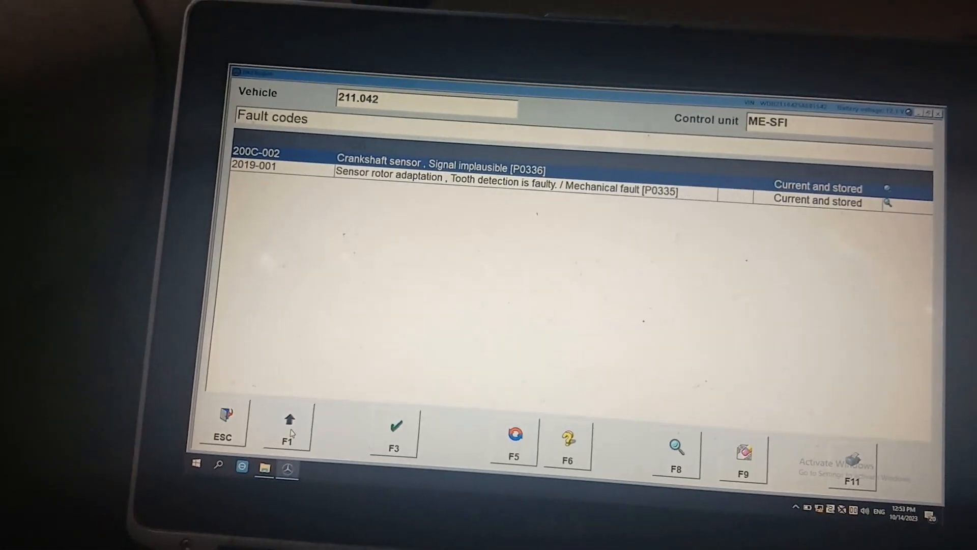
{"action": "left_click", "coordinate": [286, 424]}
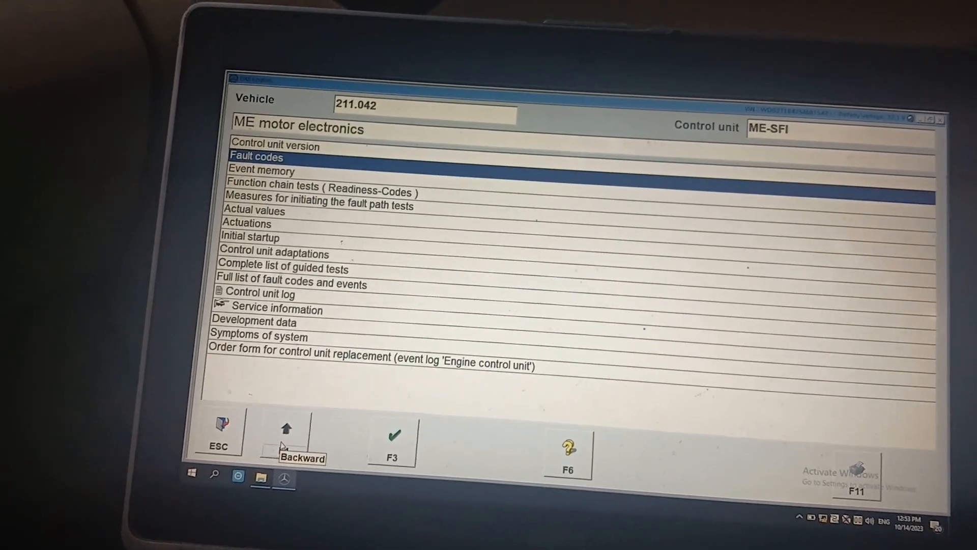
{"action": "left_click", "coordinate": [284, 434]}
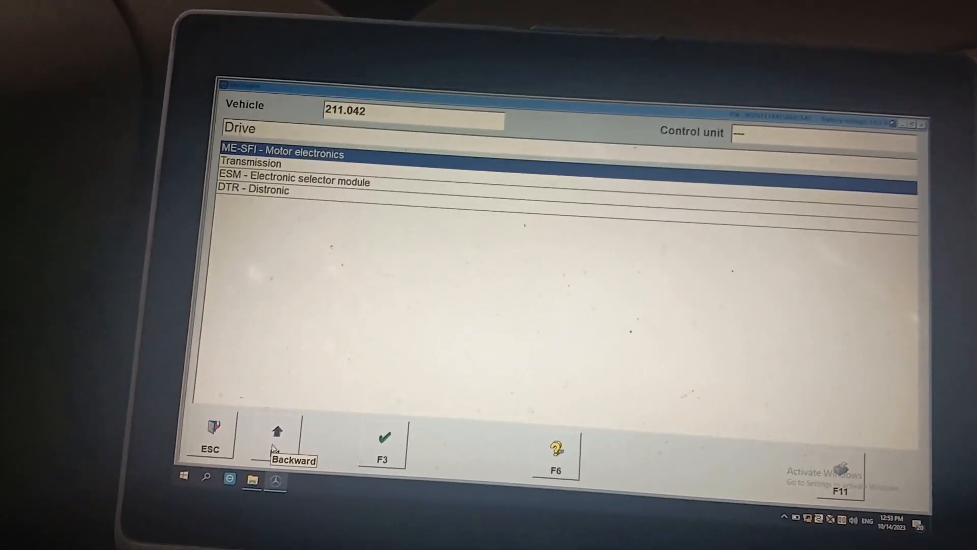